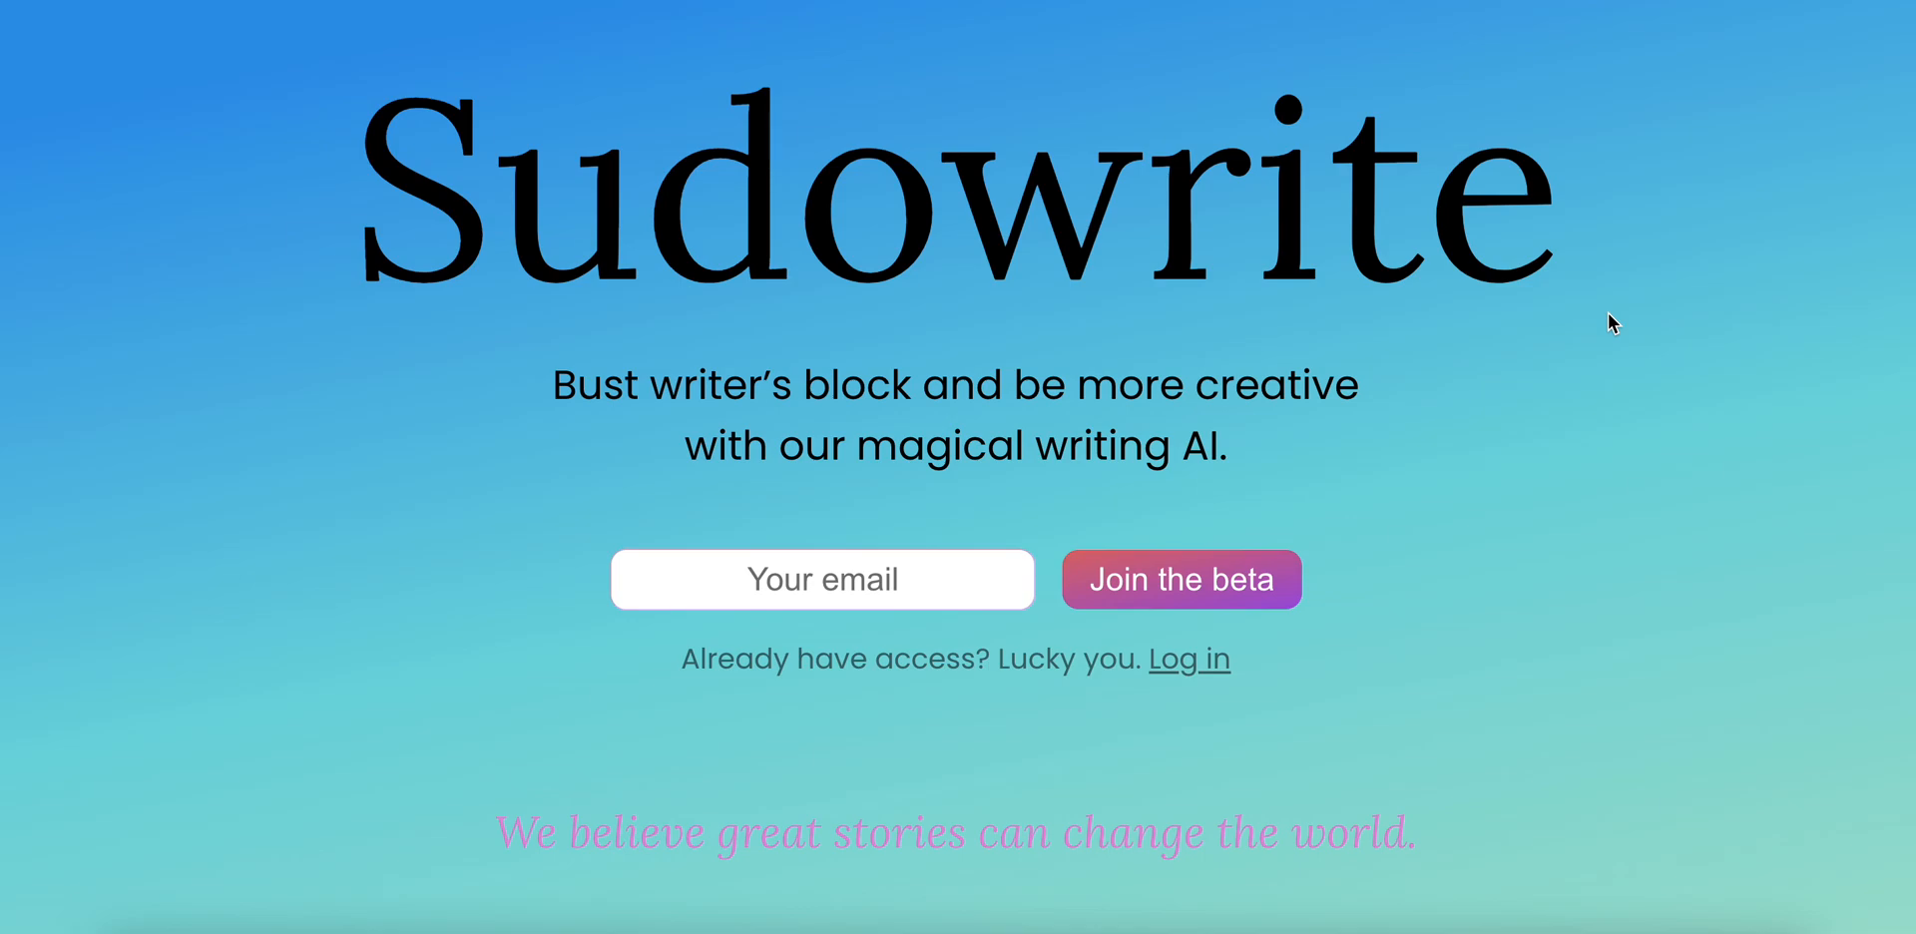
mouse_move(1630, 493)
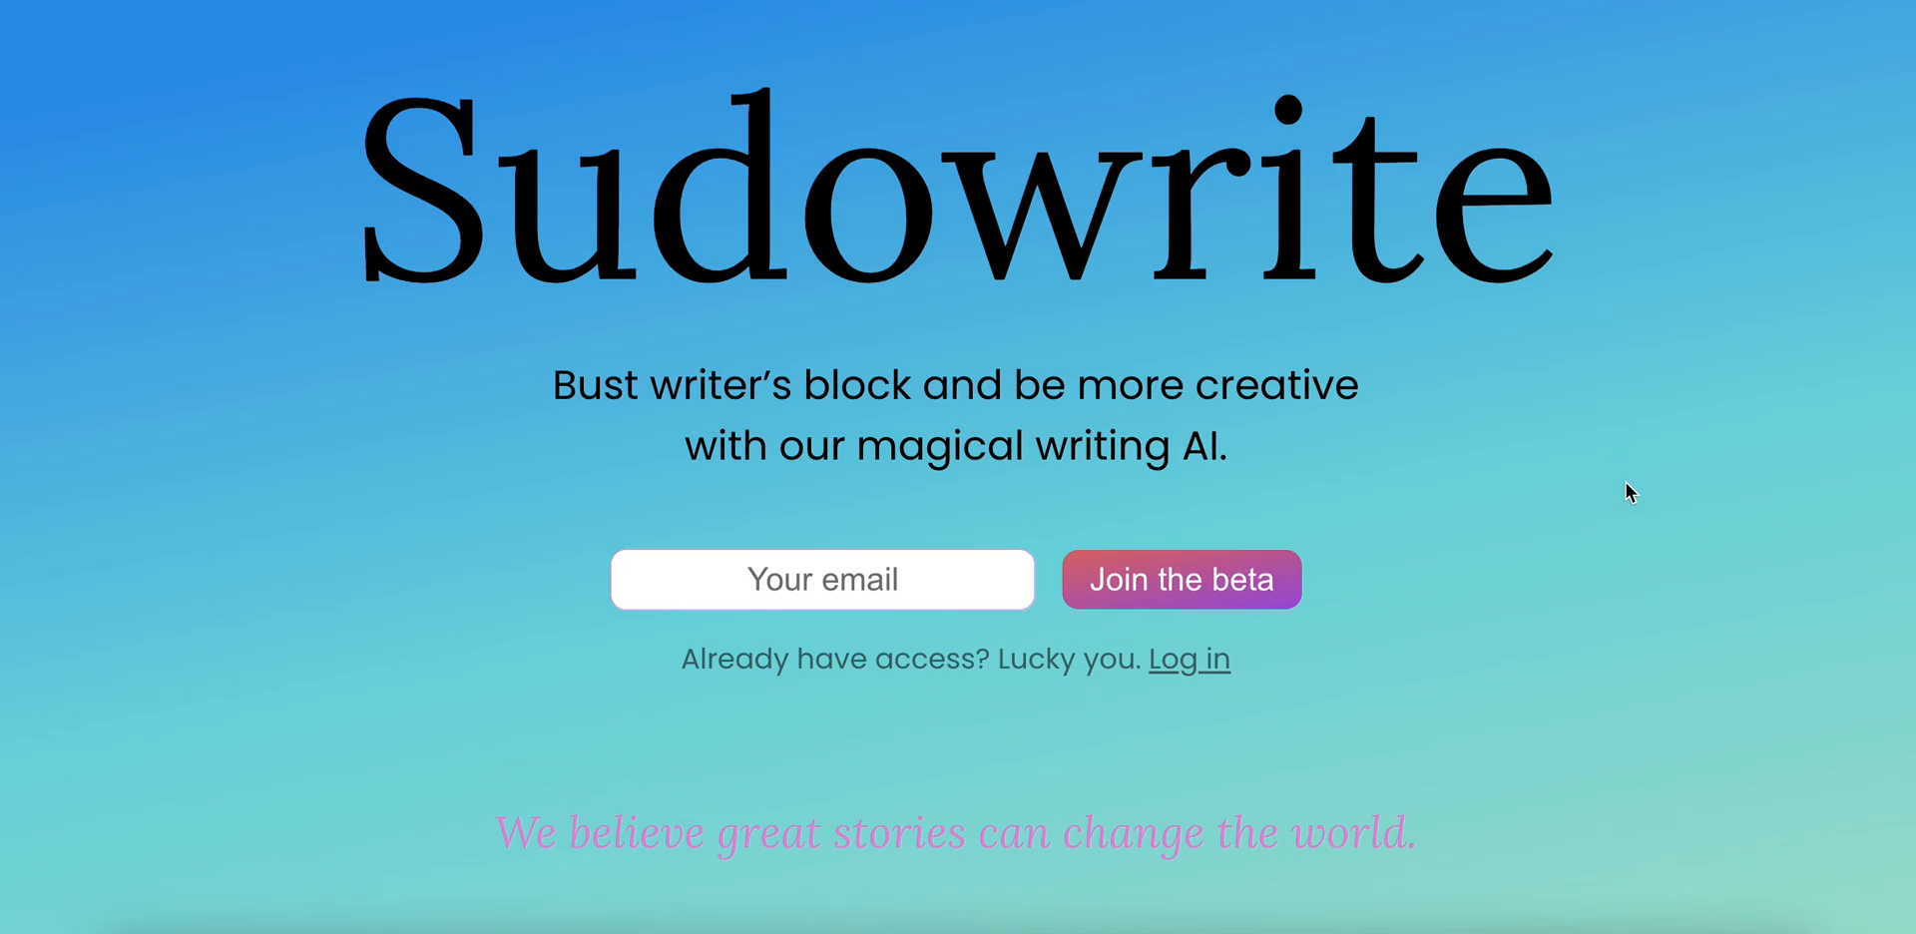
- Scroll the landing page and log in as an existing user to reach the Editor
scroll(down, 3)
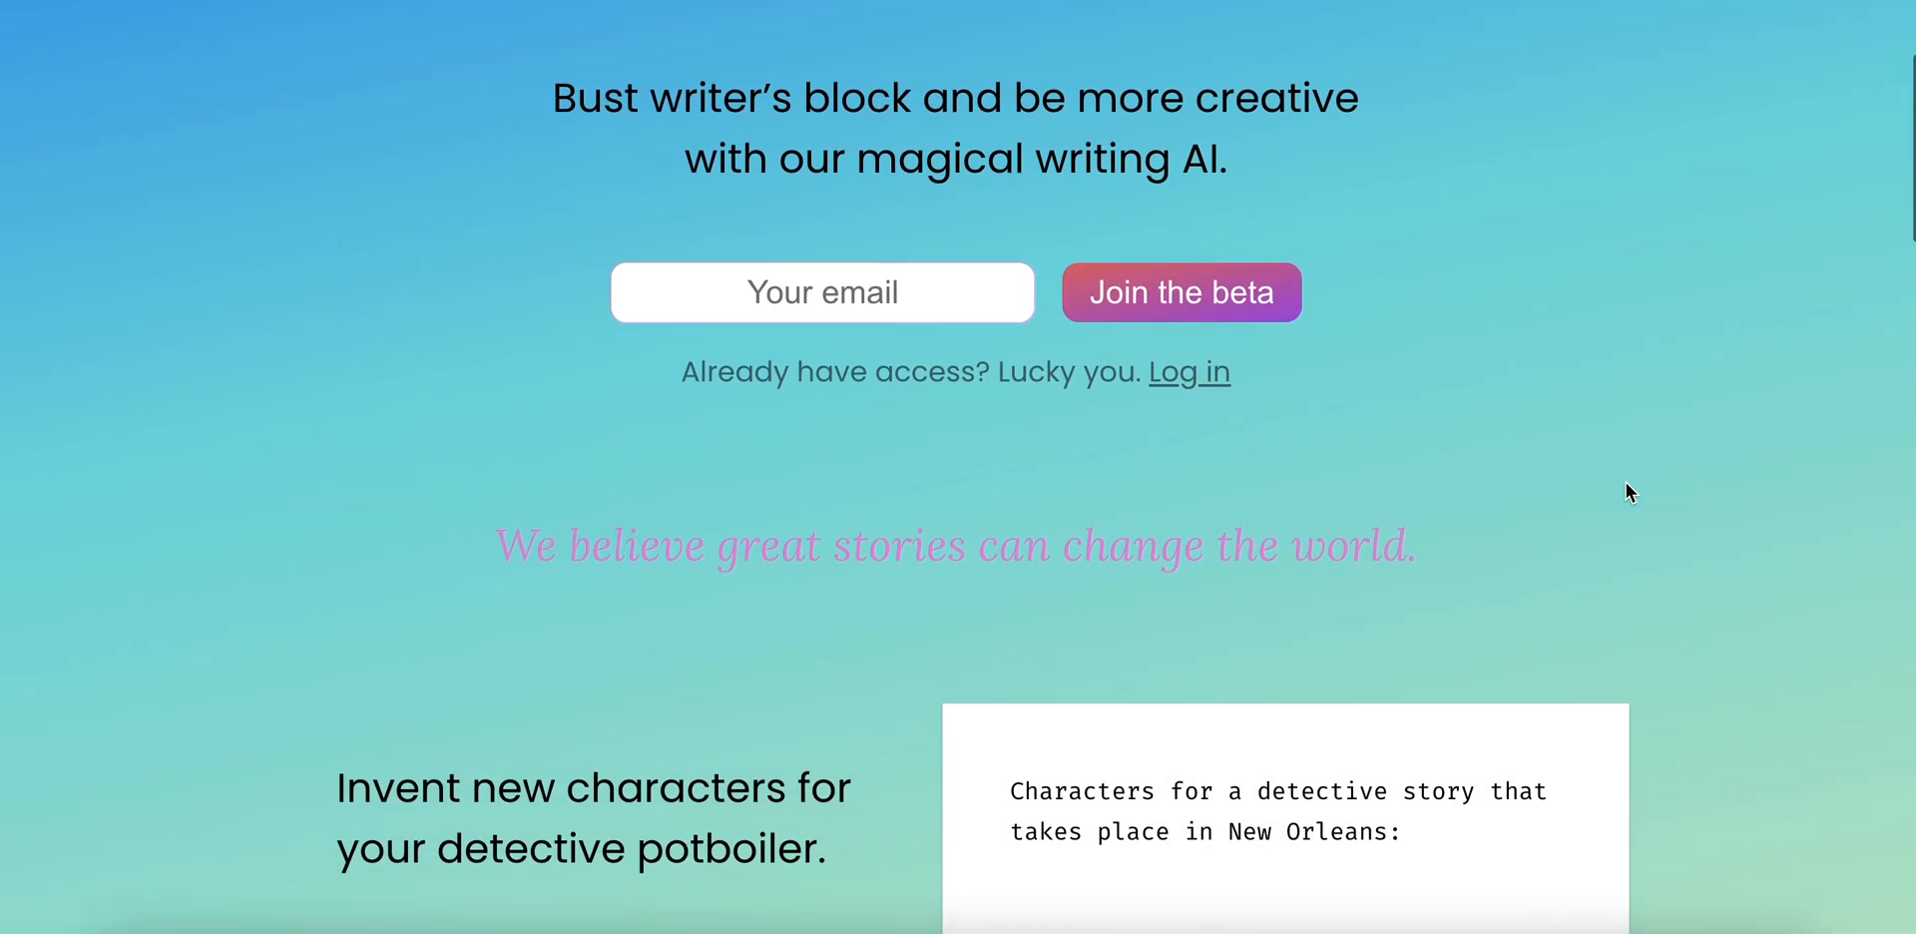
scroll(down, 3)
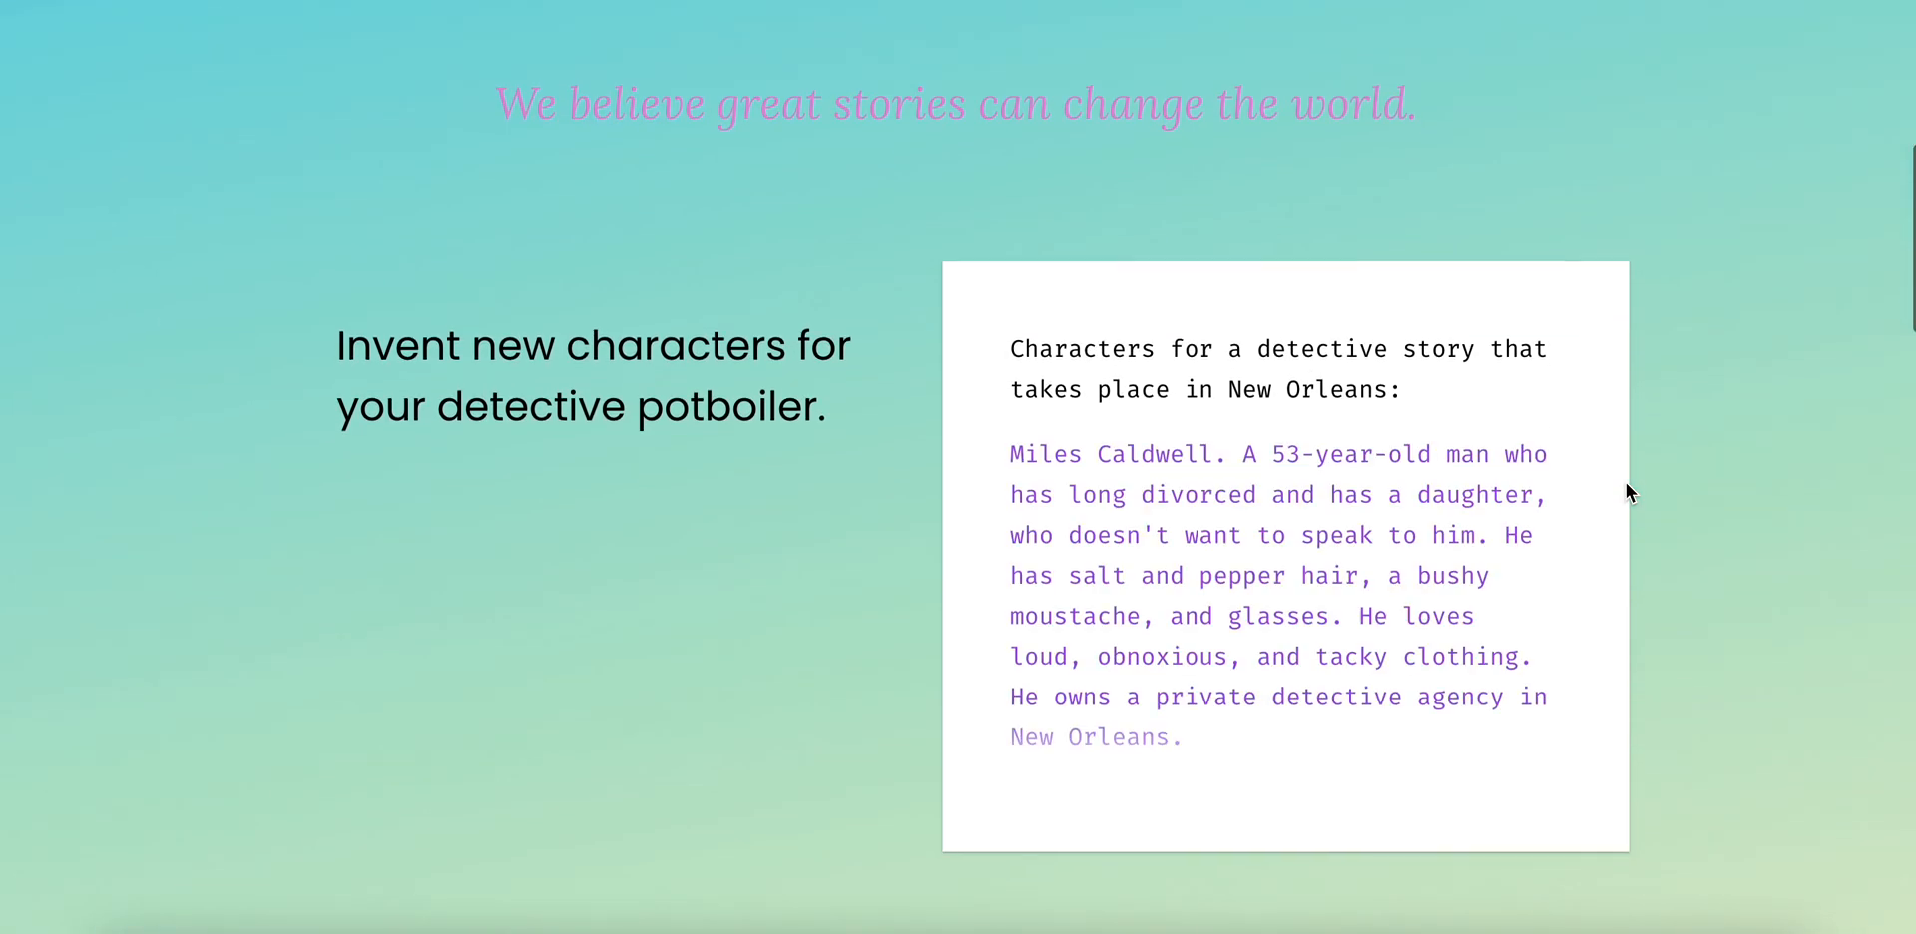
scroll(down, 3)
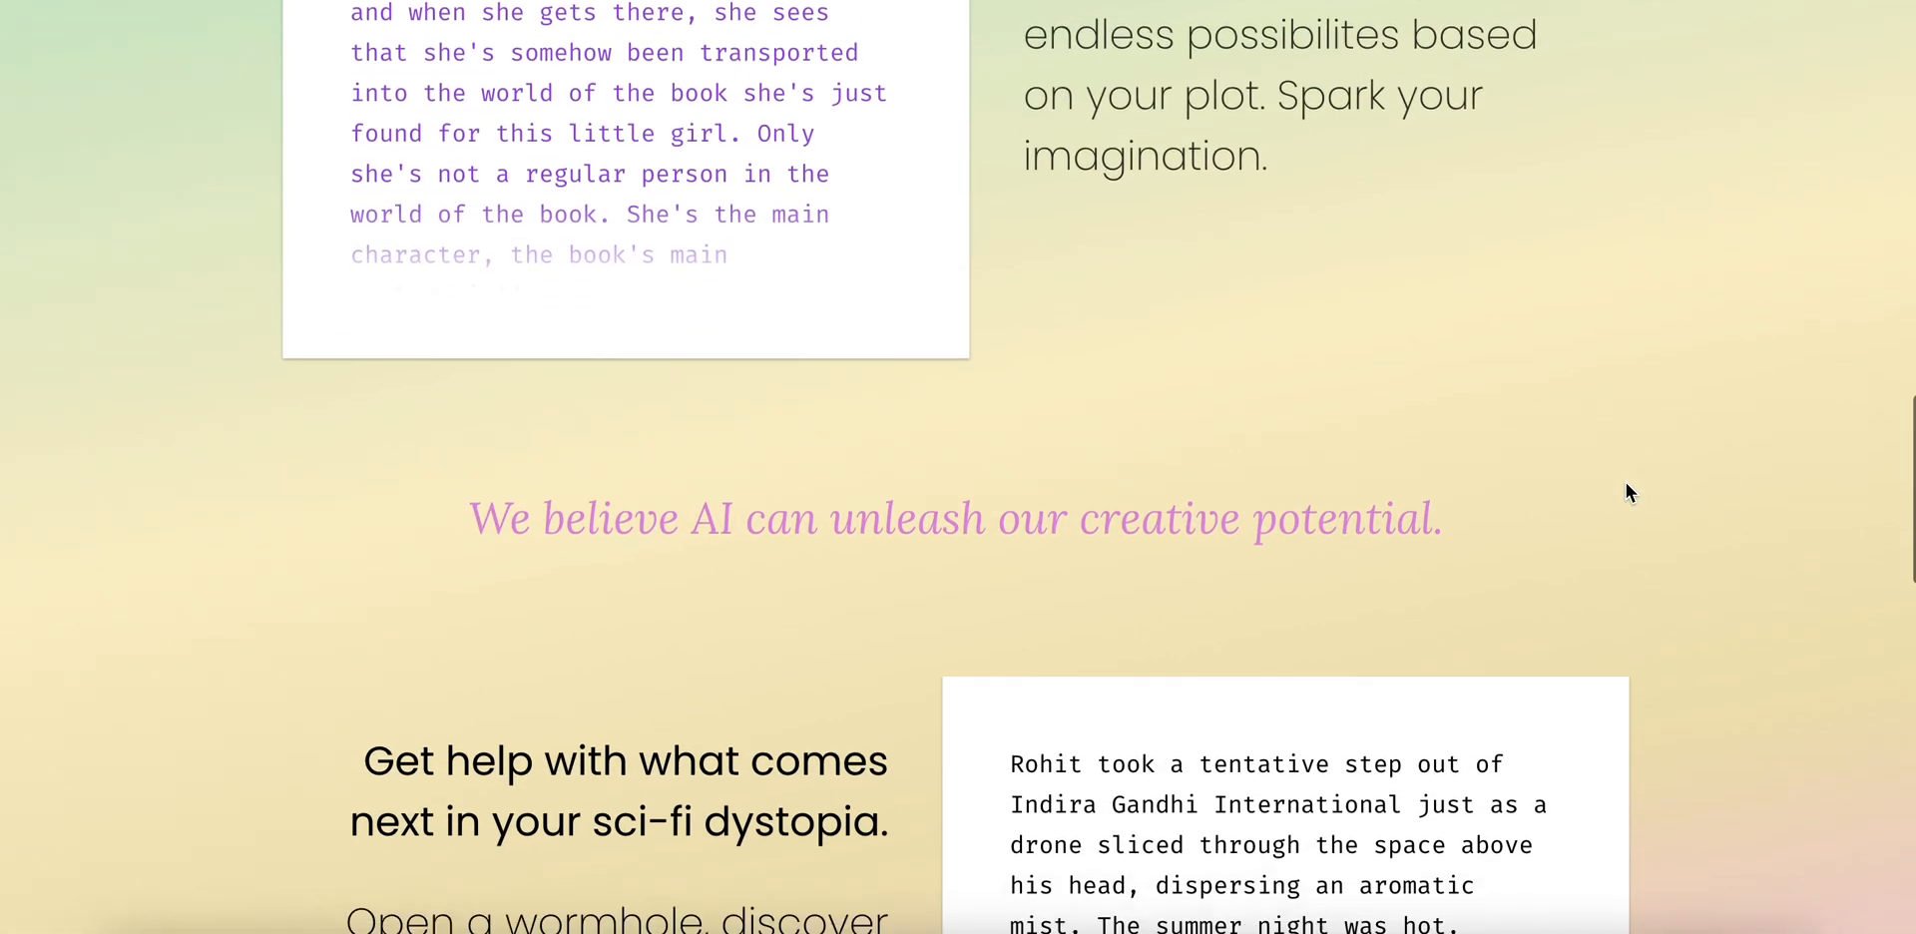
scroll(down, 3)
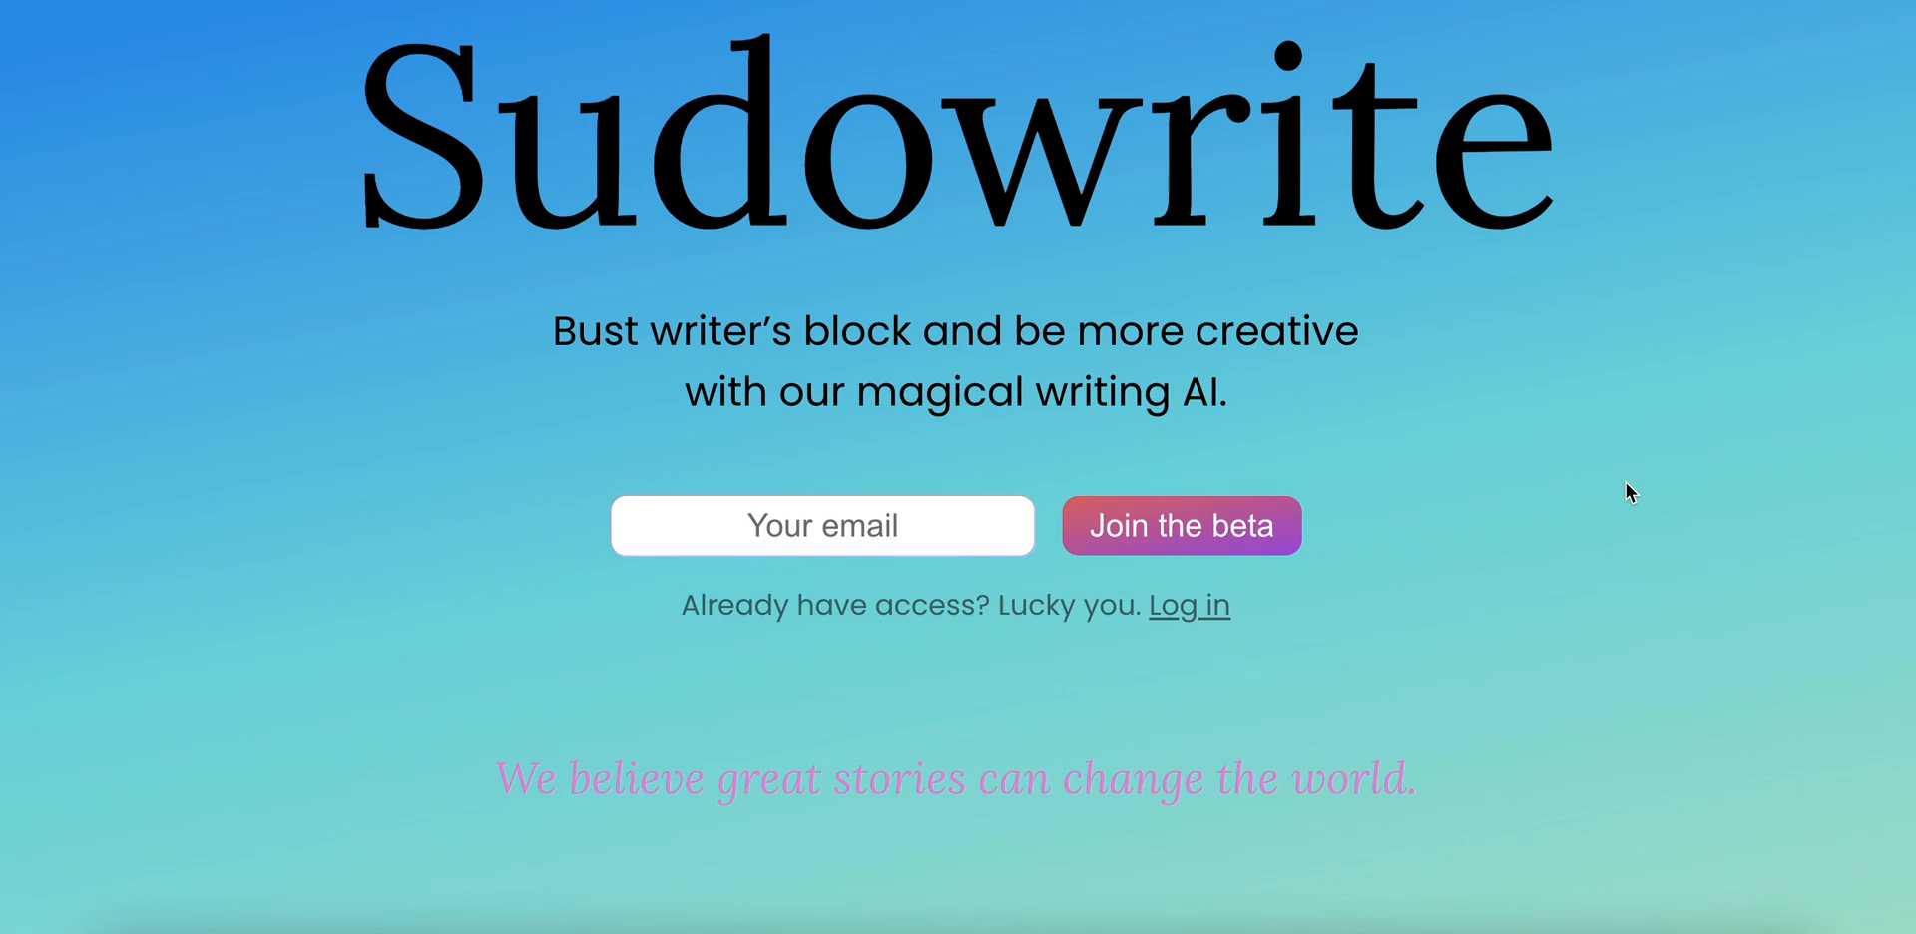
mouse_move(1001, 542)
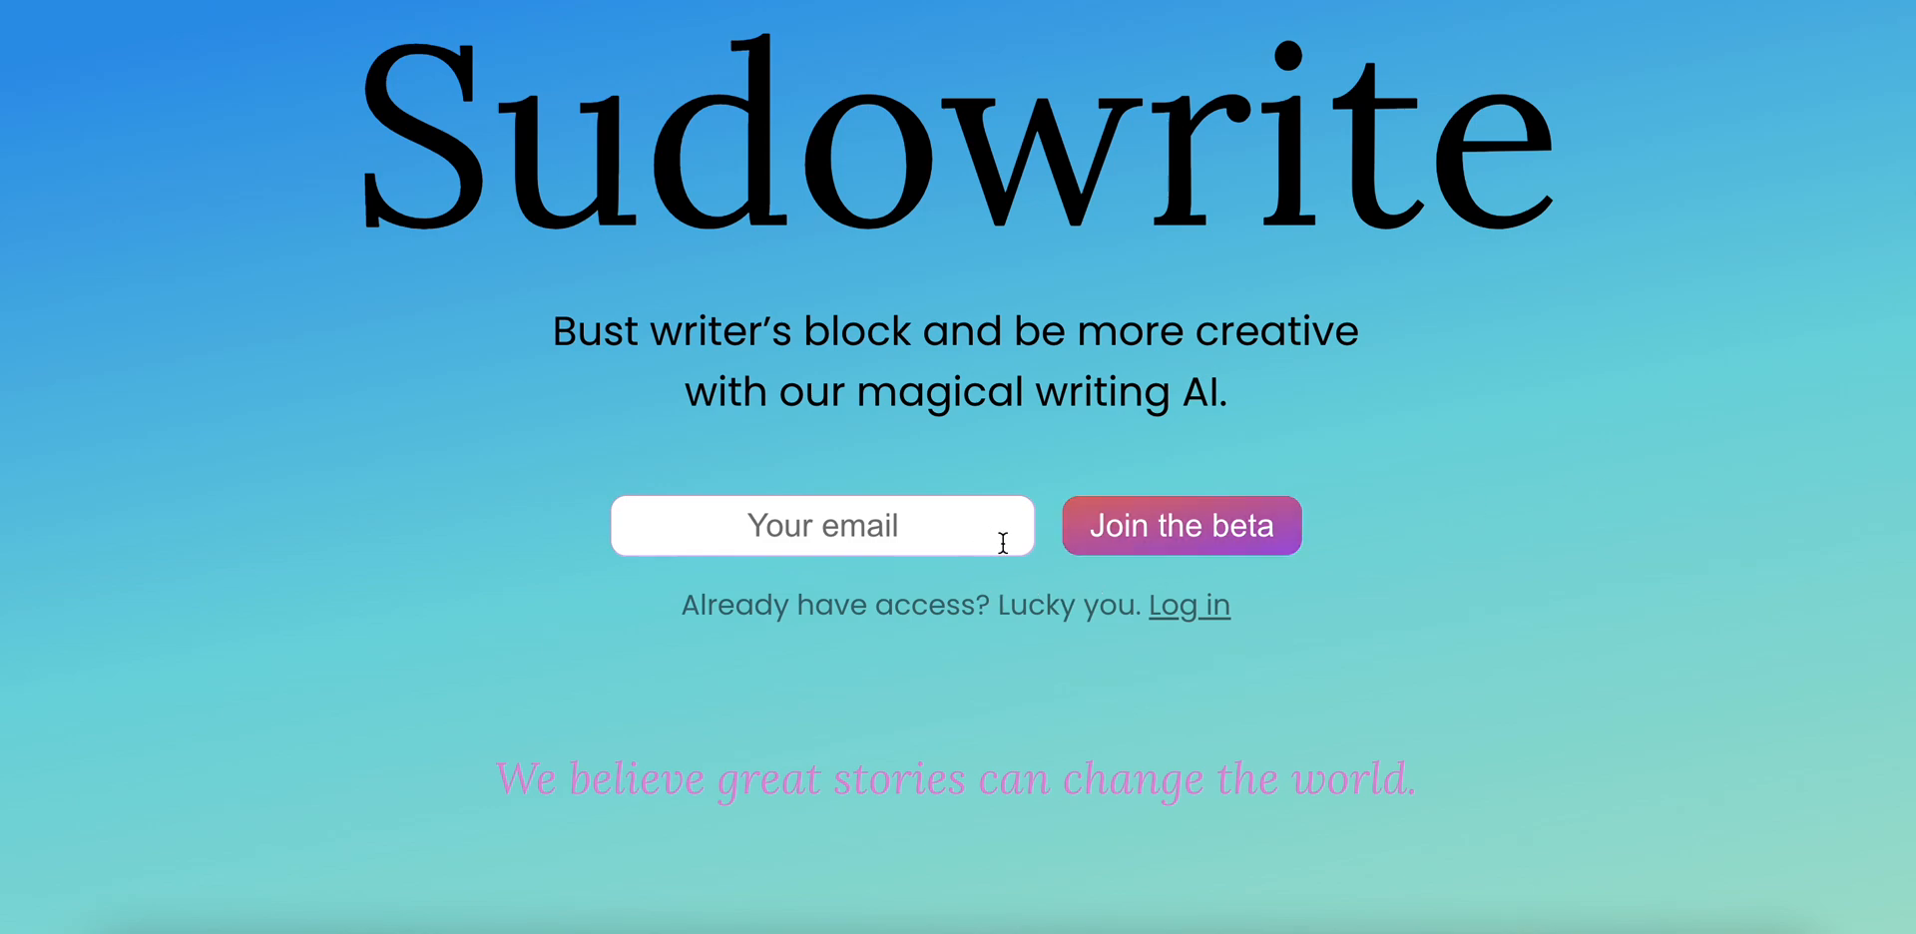
mouse_move(1473, 545)
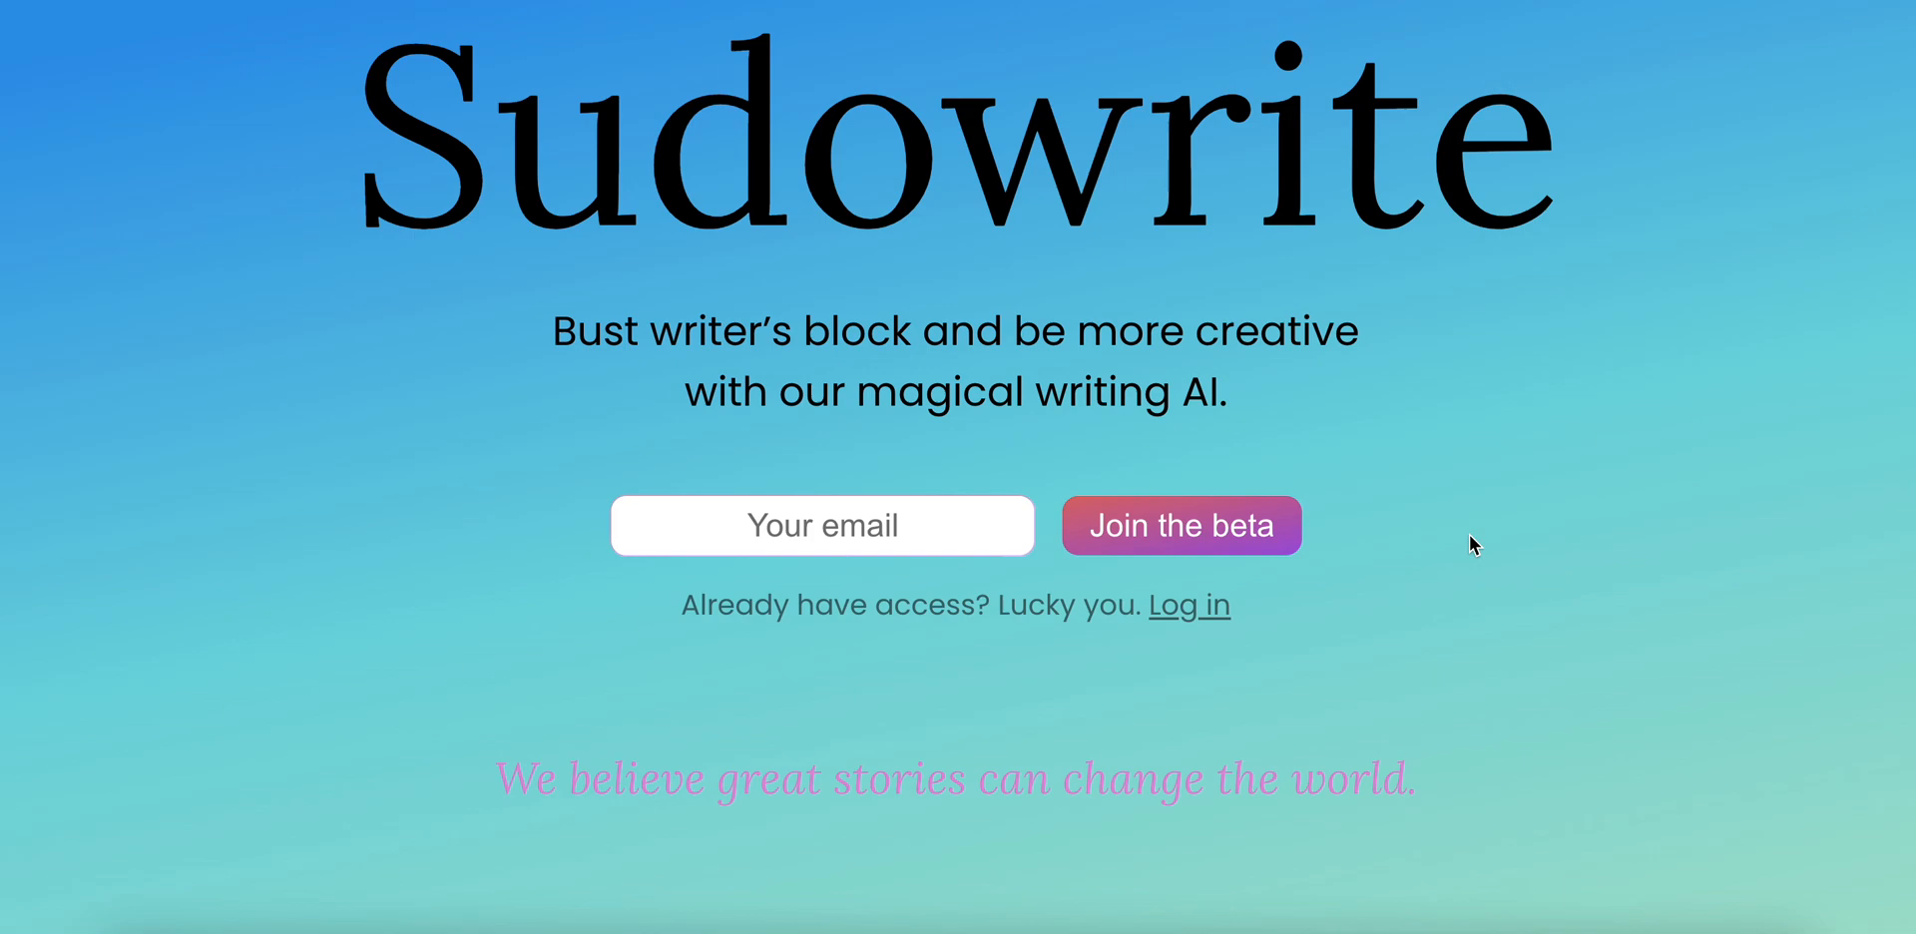
mouse_move(1203, 620)
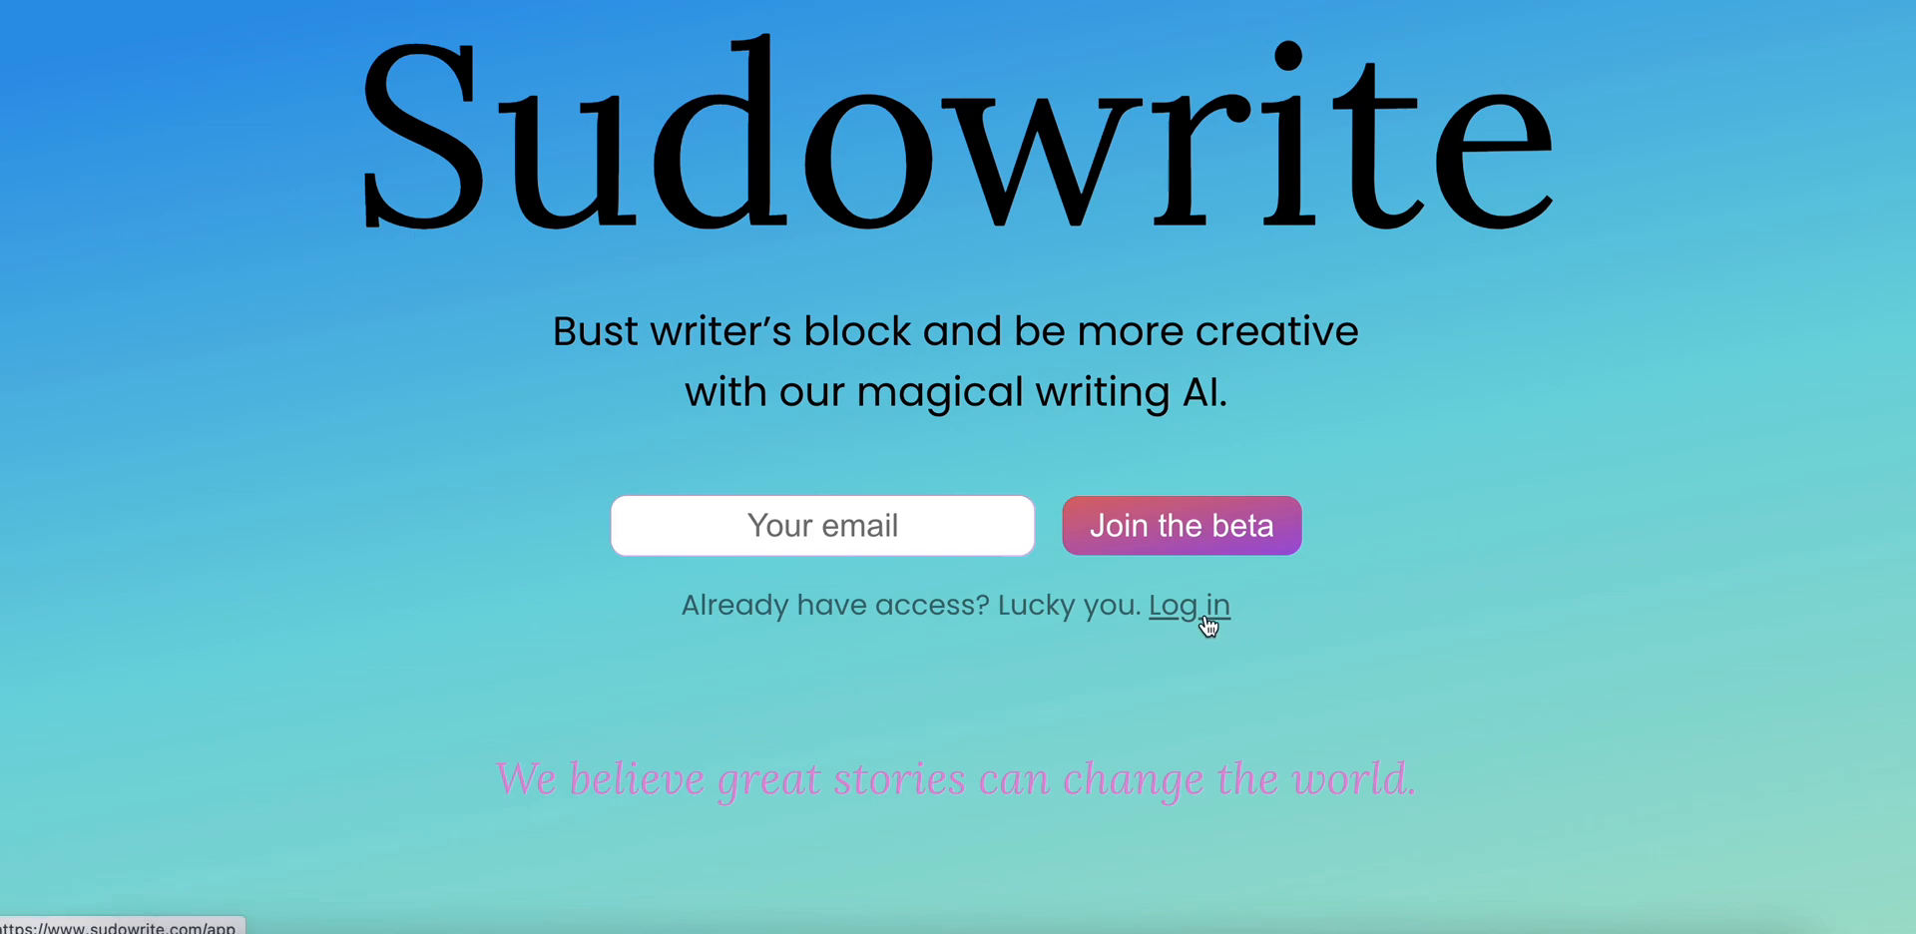
mouse_move(1205, 619)
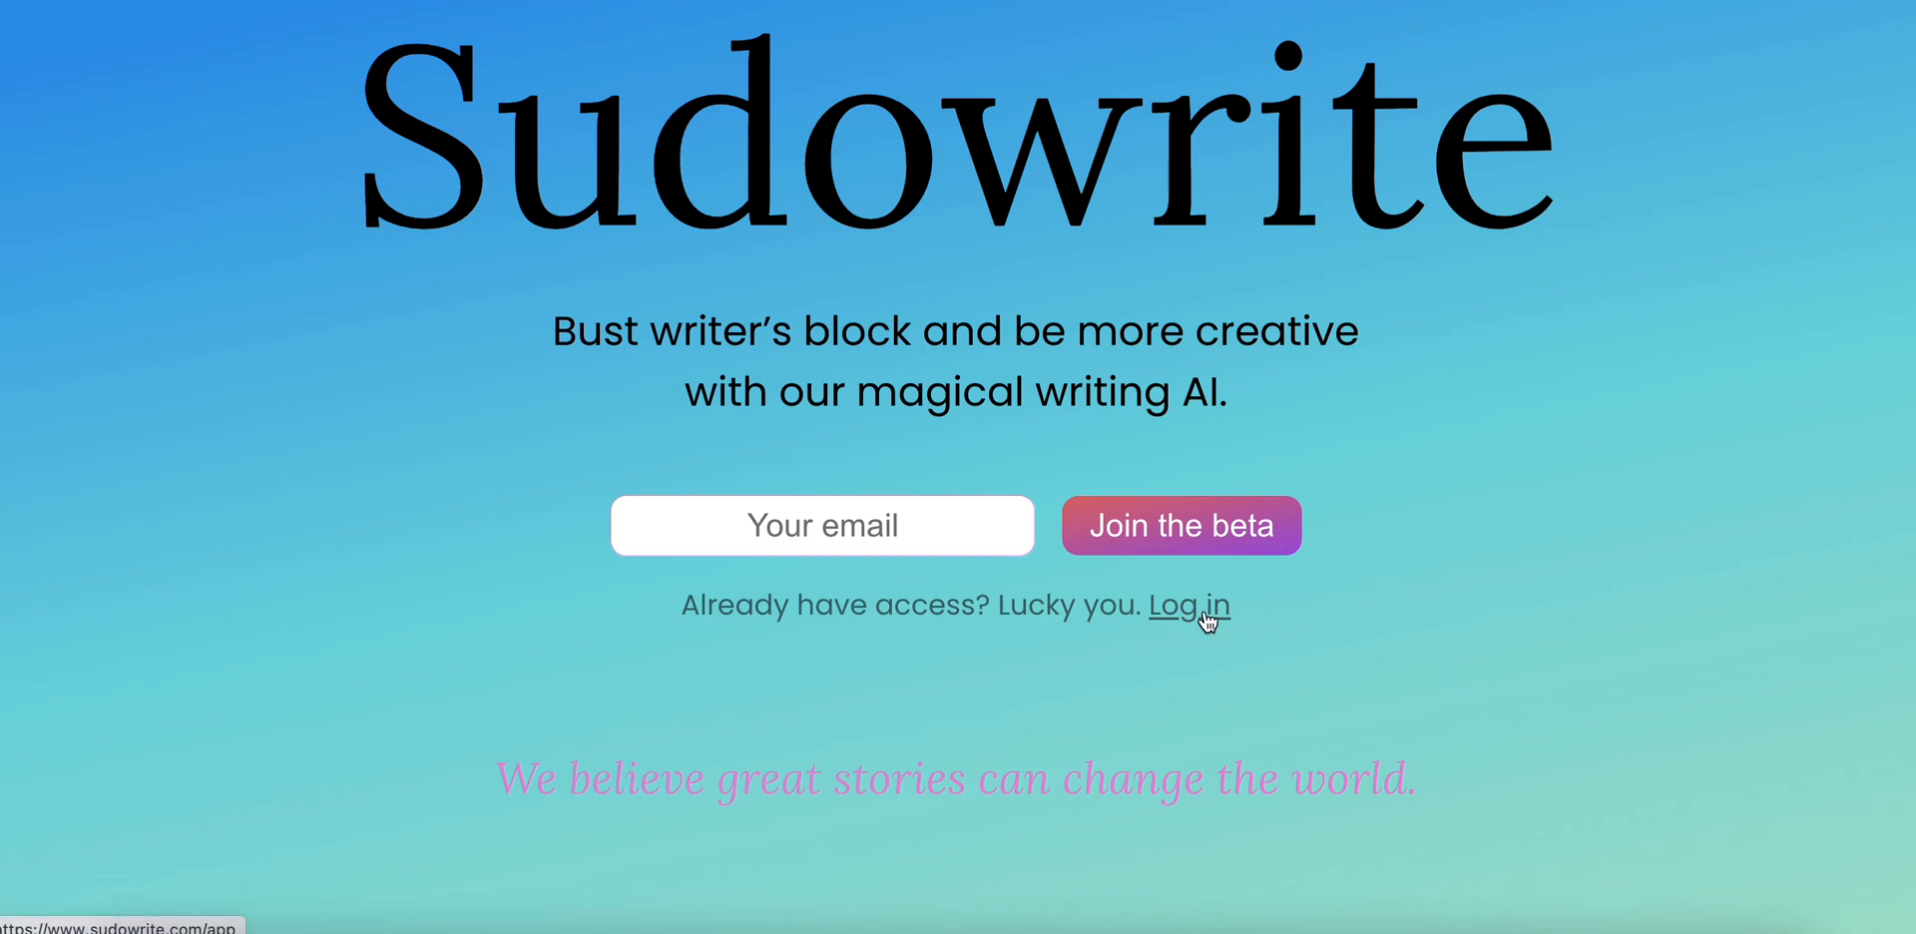
click(1189, 607)
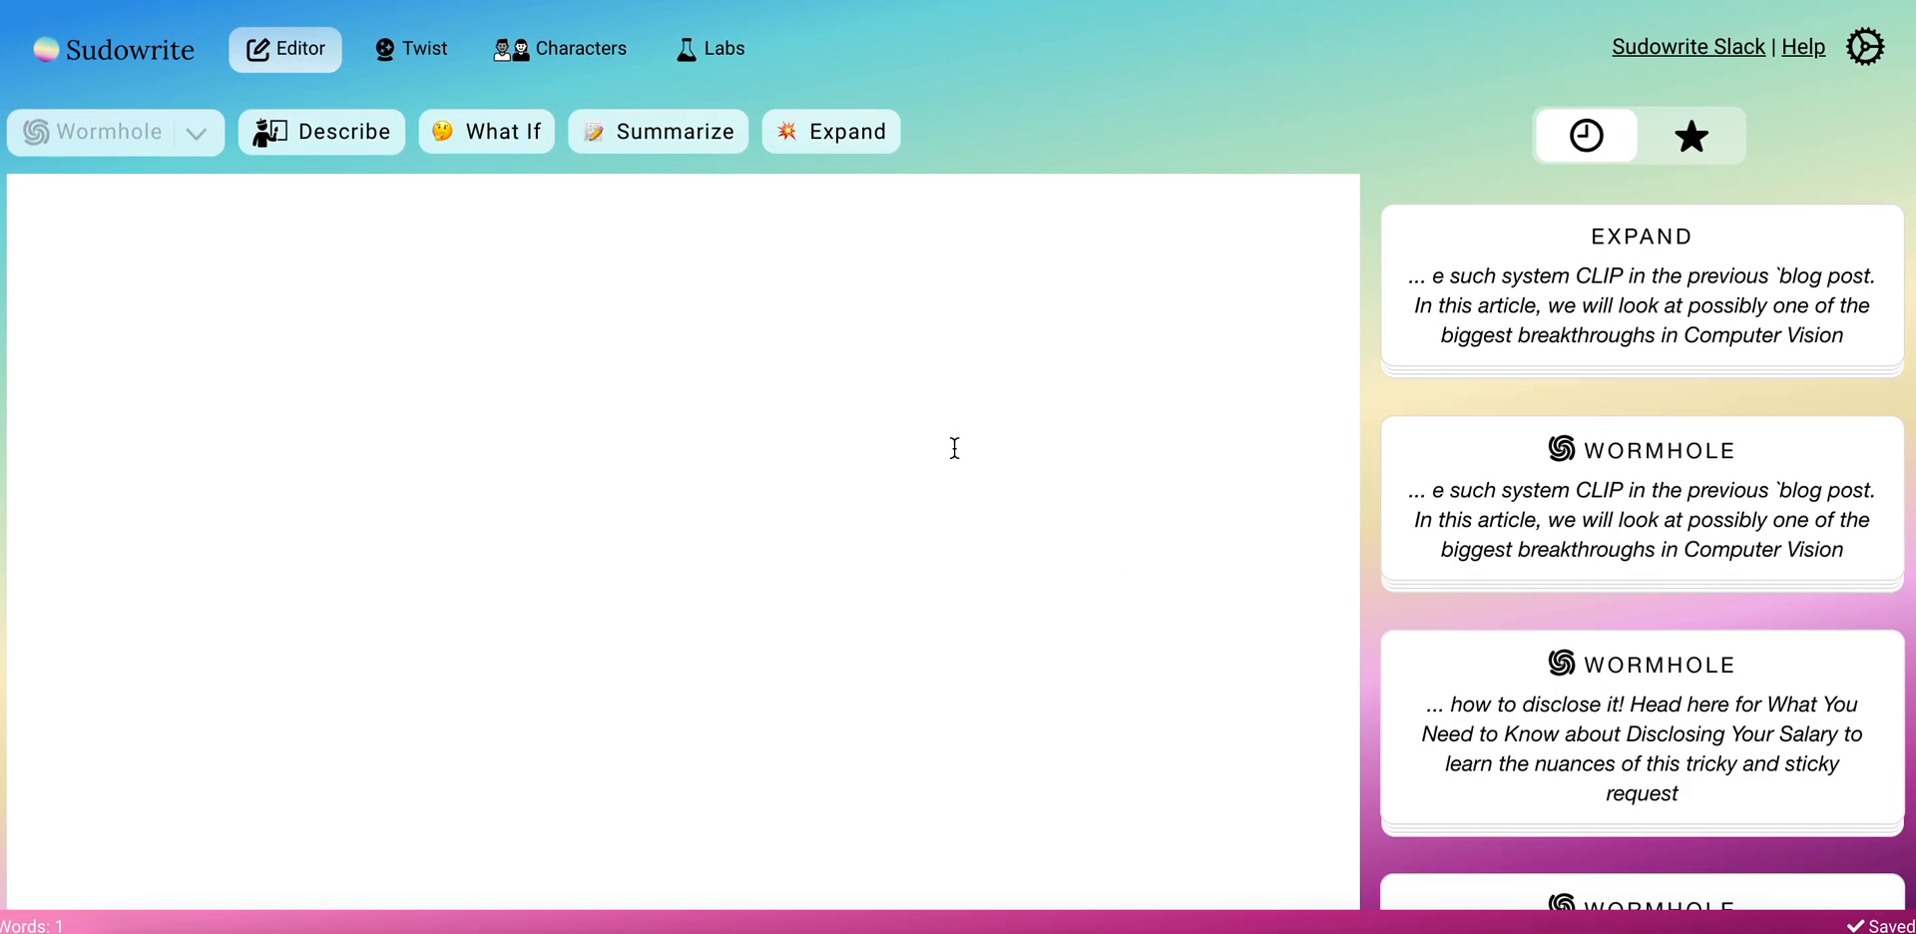
mouse_move(844, 327)
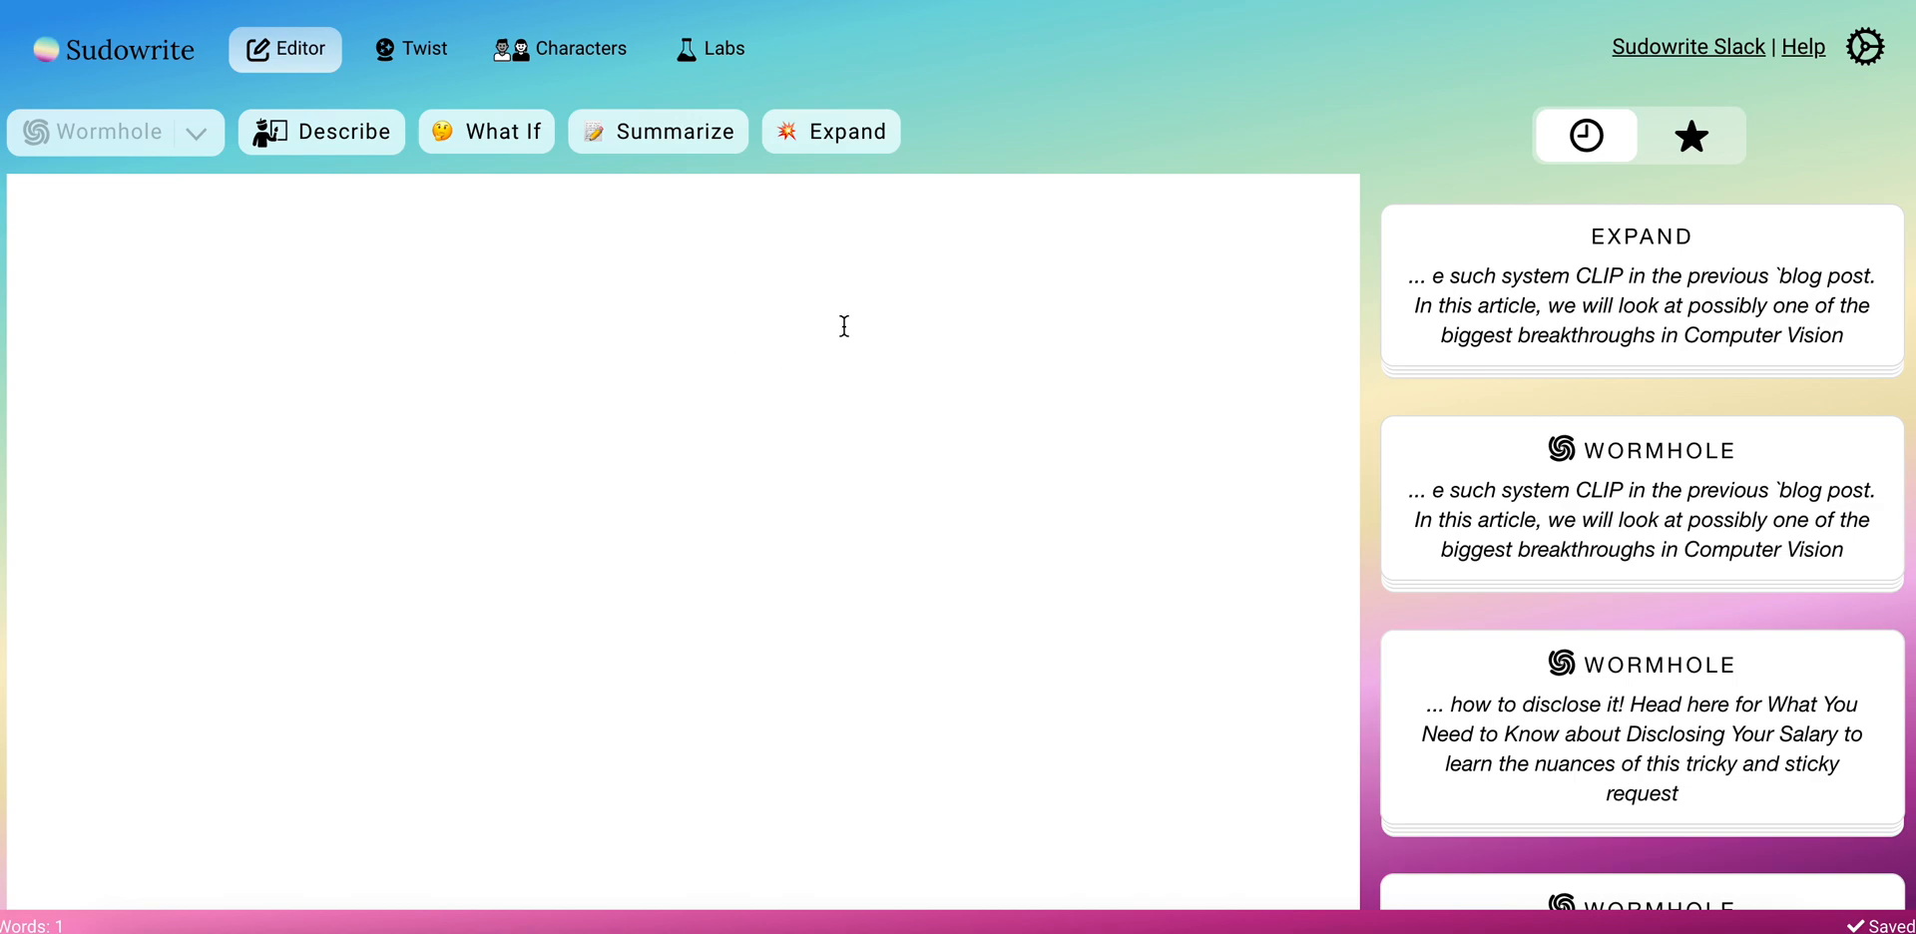
mouse_move(850, 313)
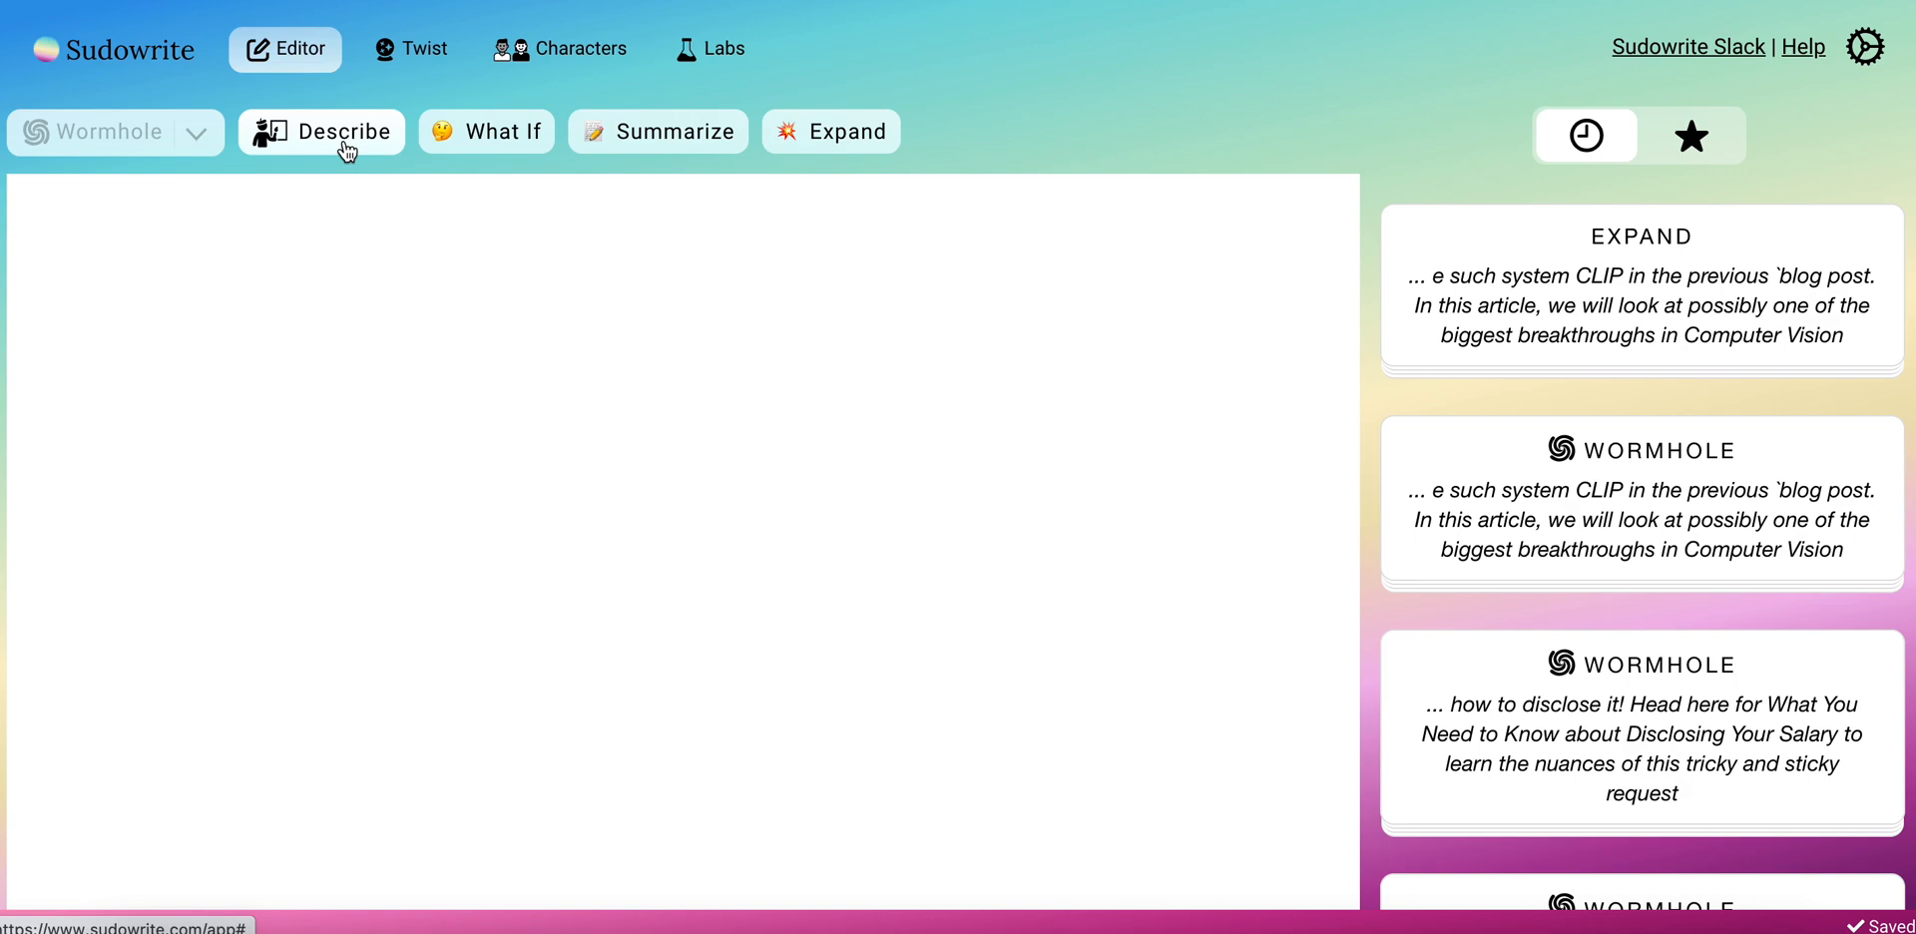
mouse_move(439, 145)
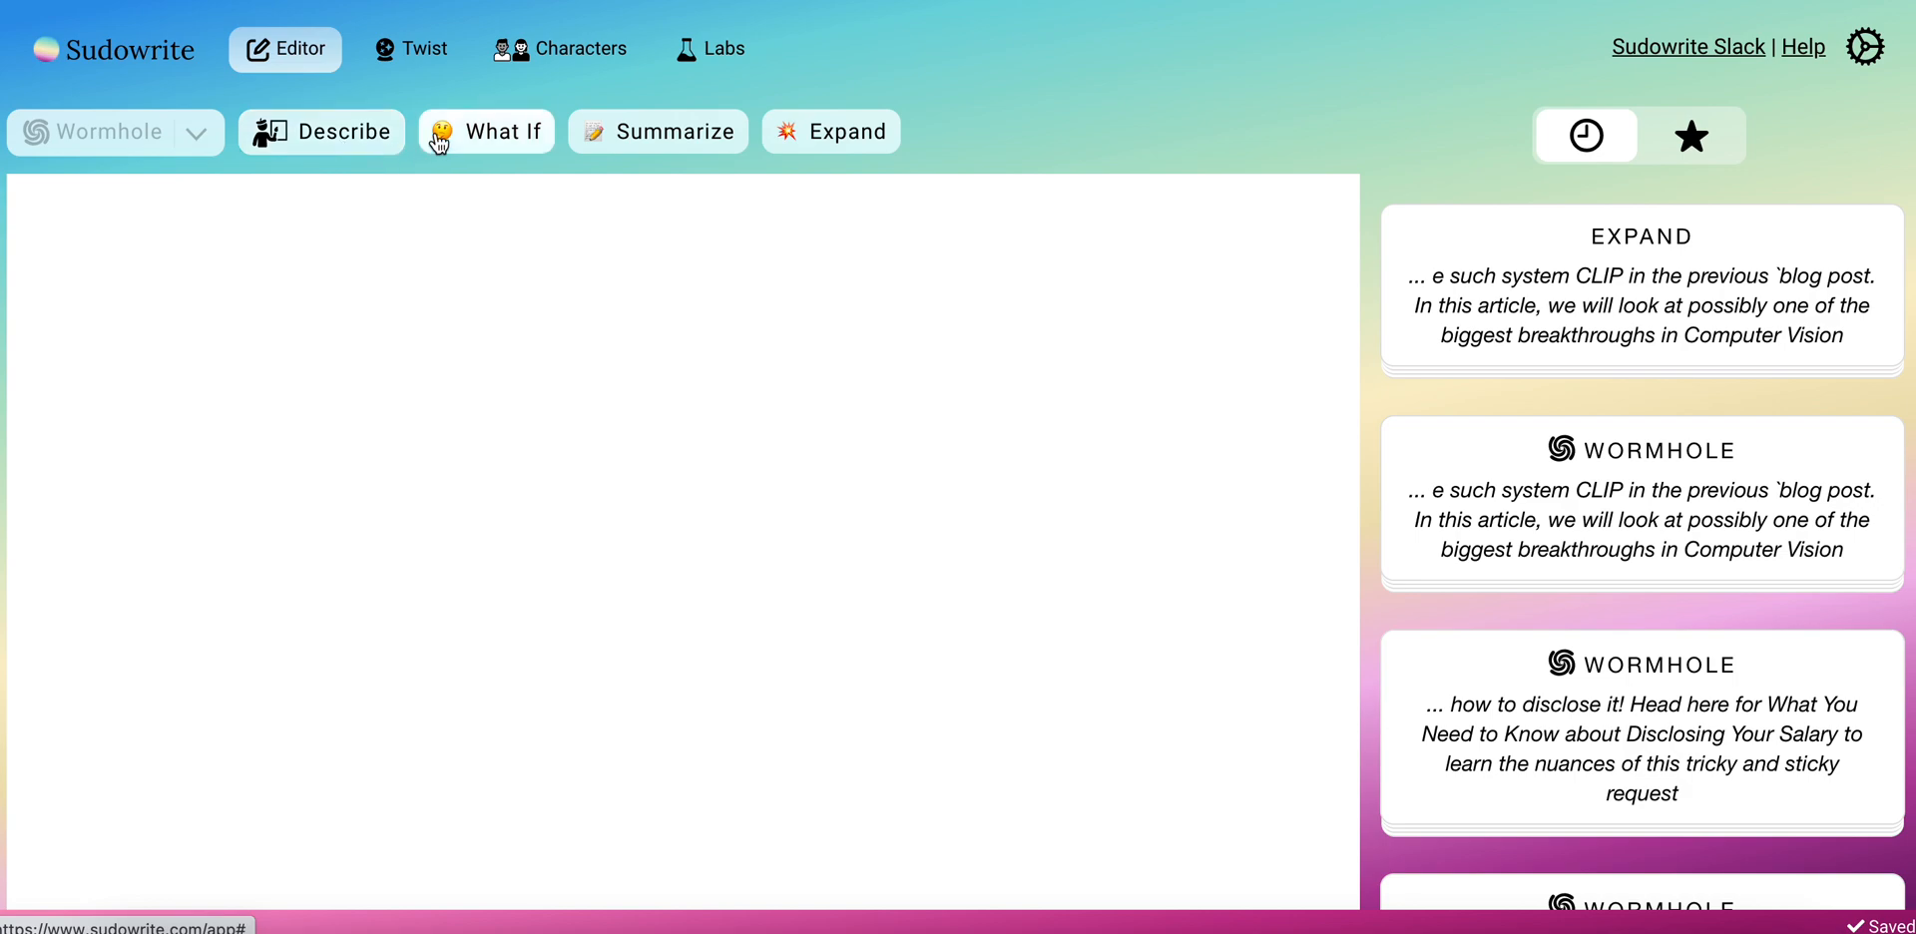
mouse_move(475, 147)
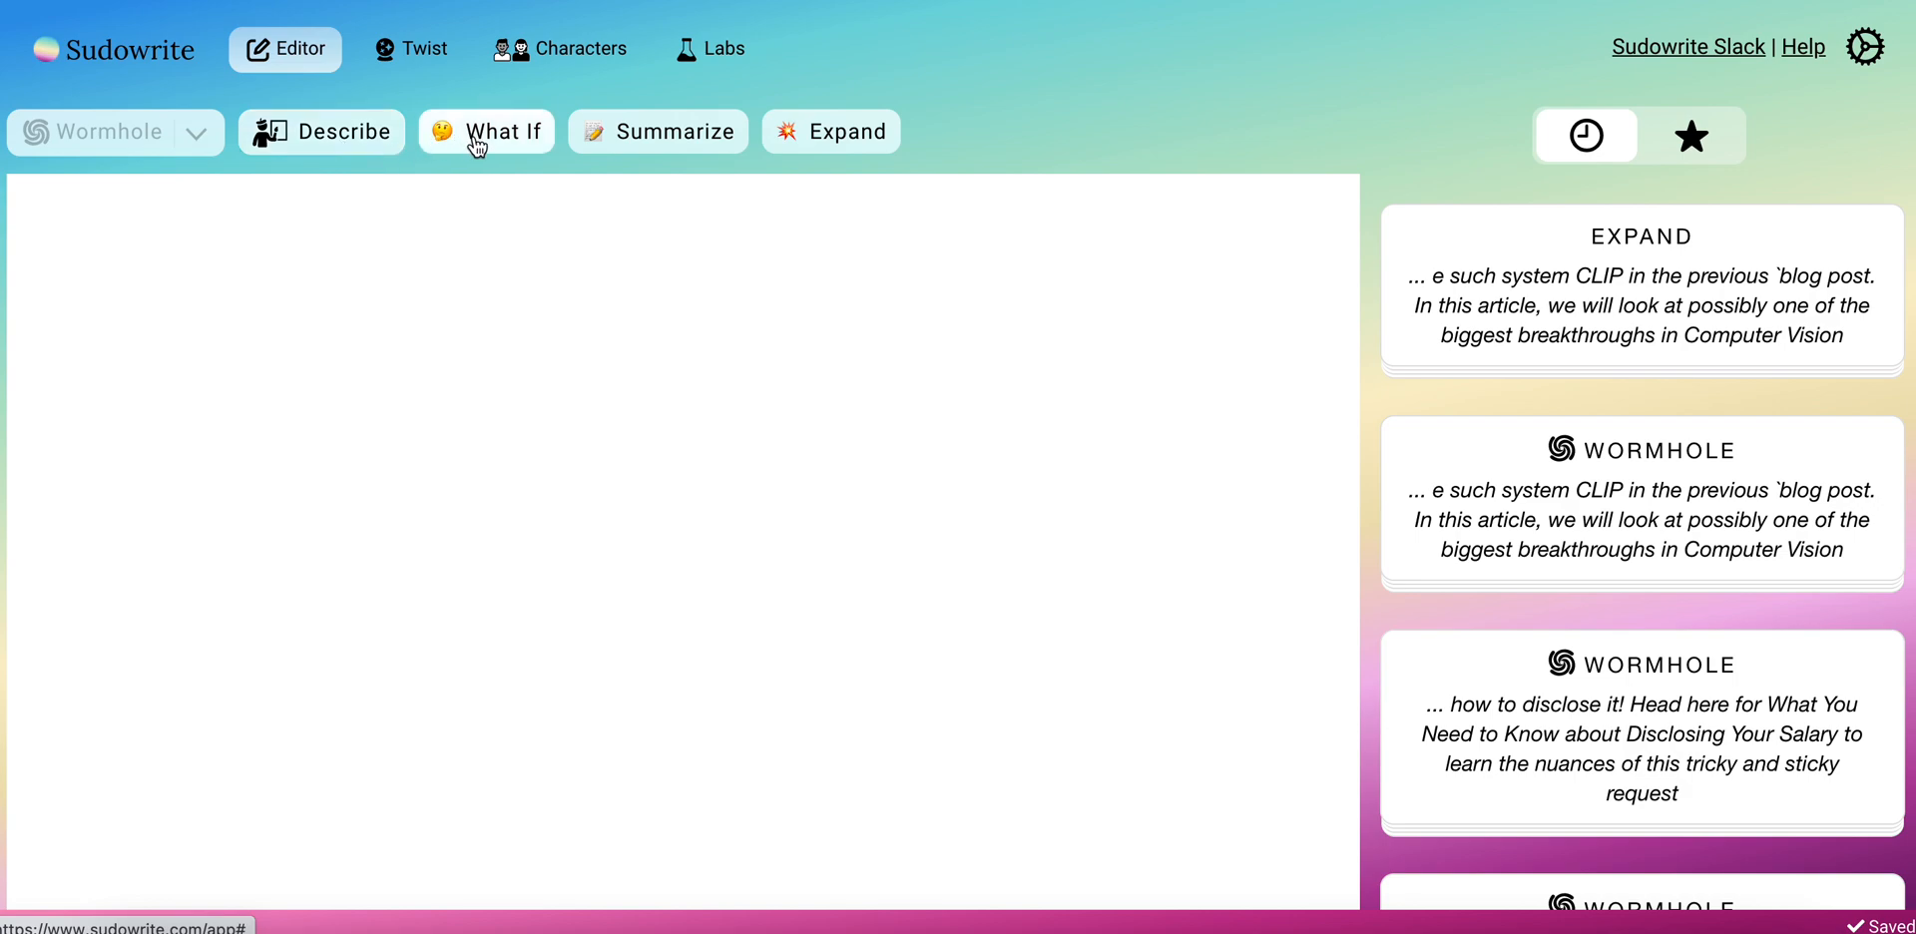
mouse_move(653, 147)
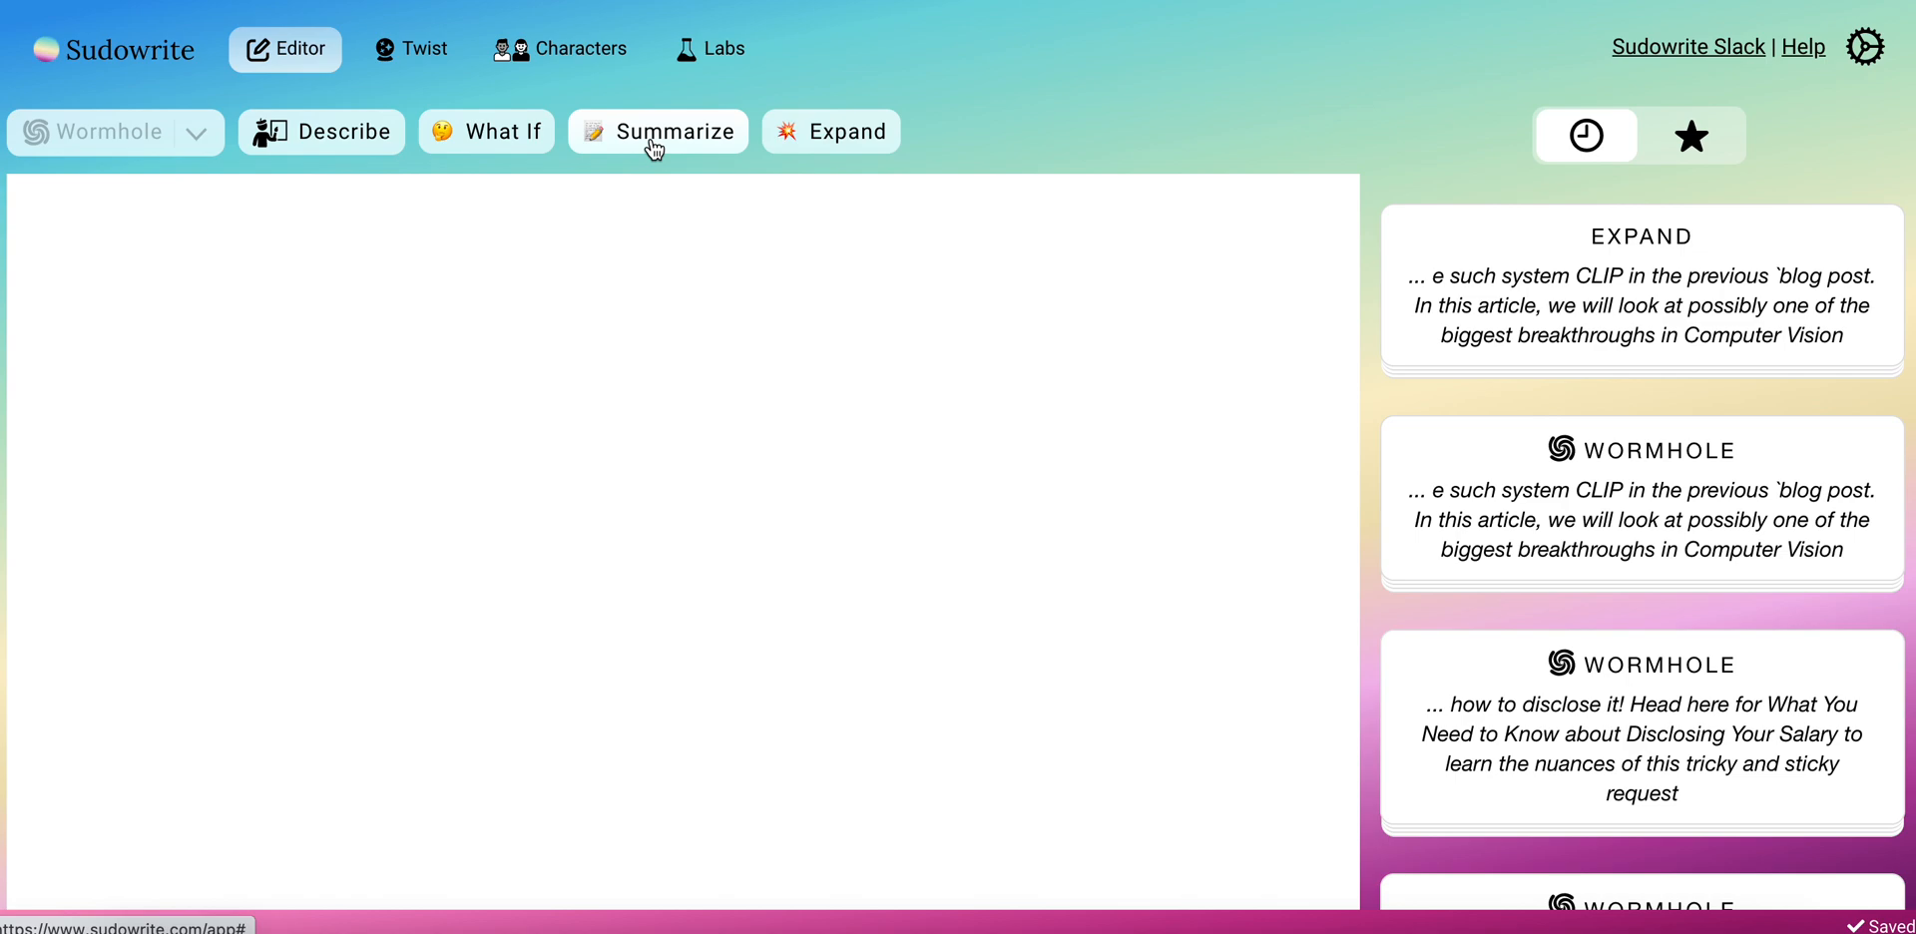
mouse_move(739, 159)
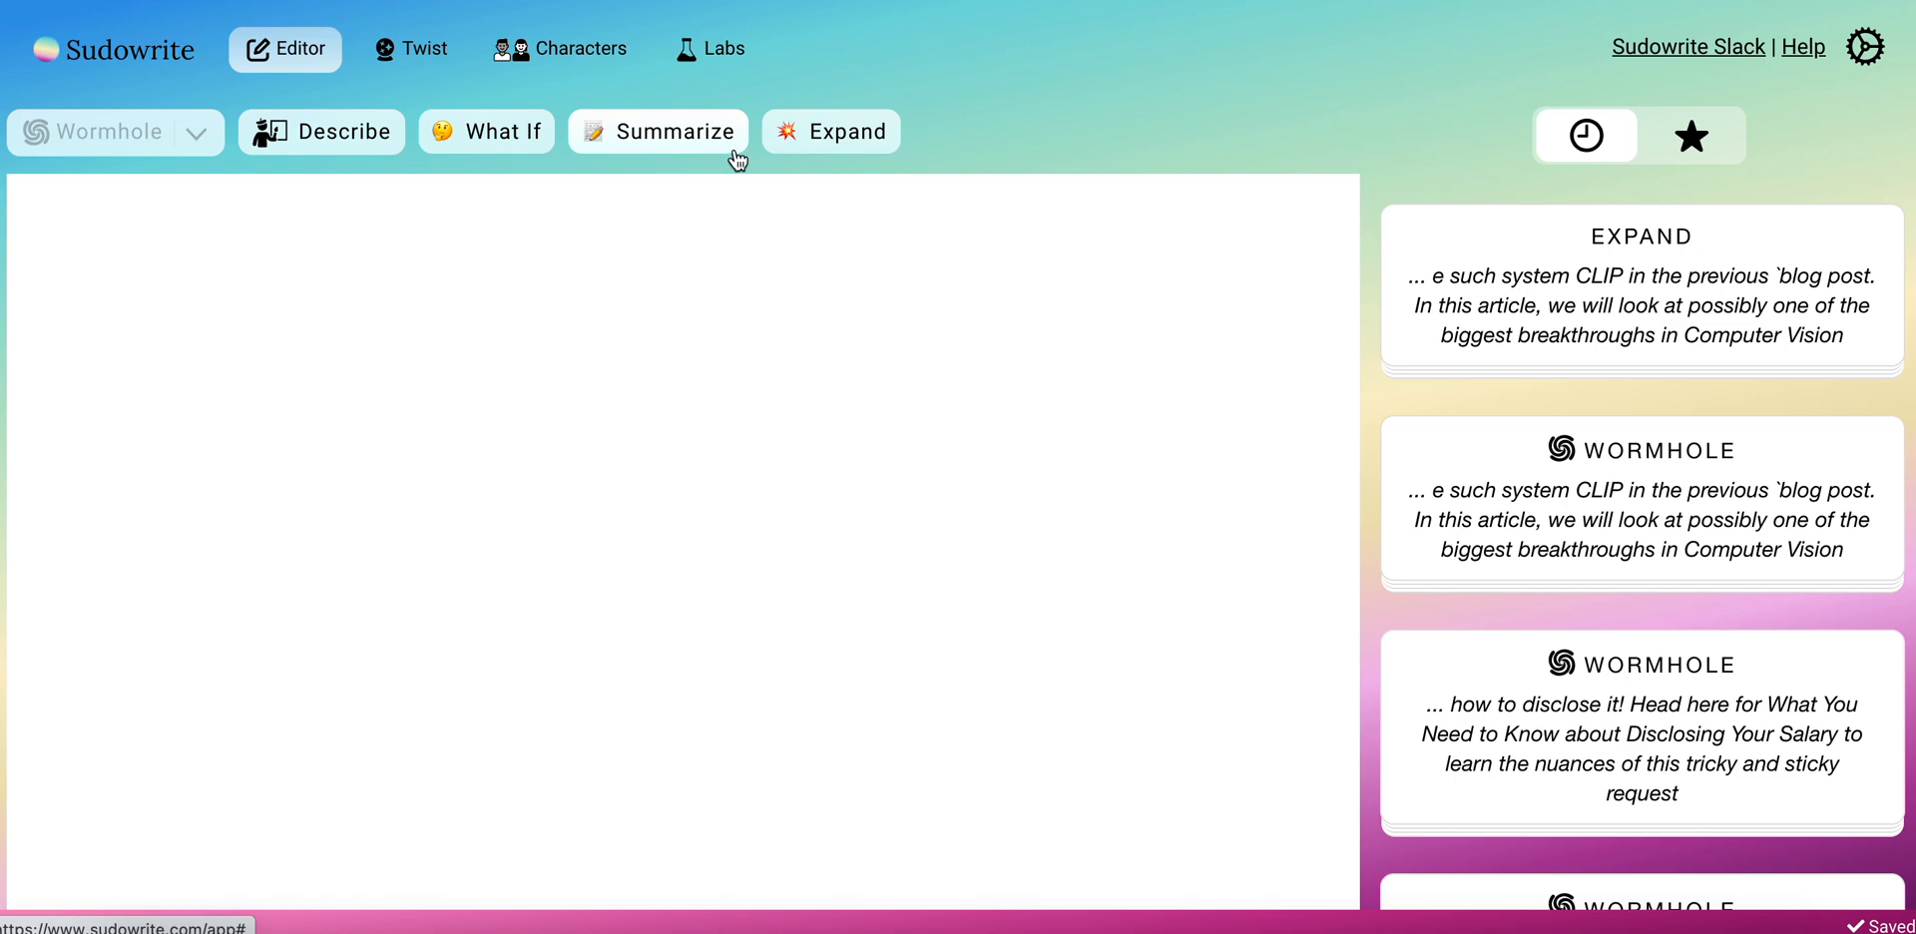
mouse_move(820, 138)
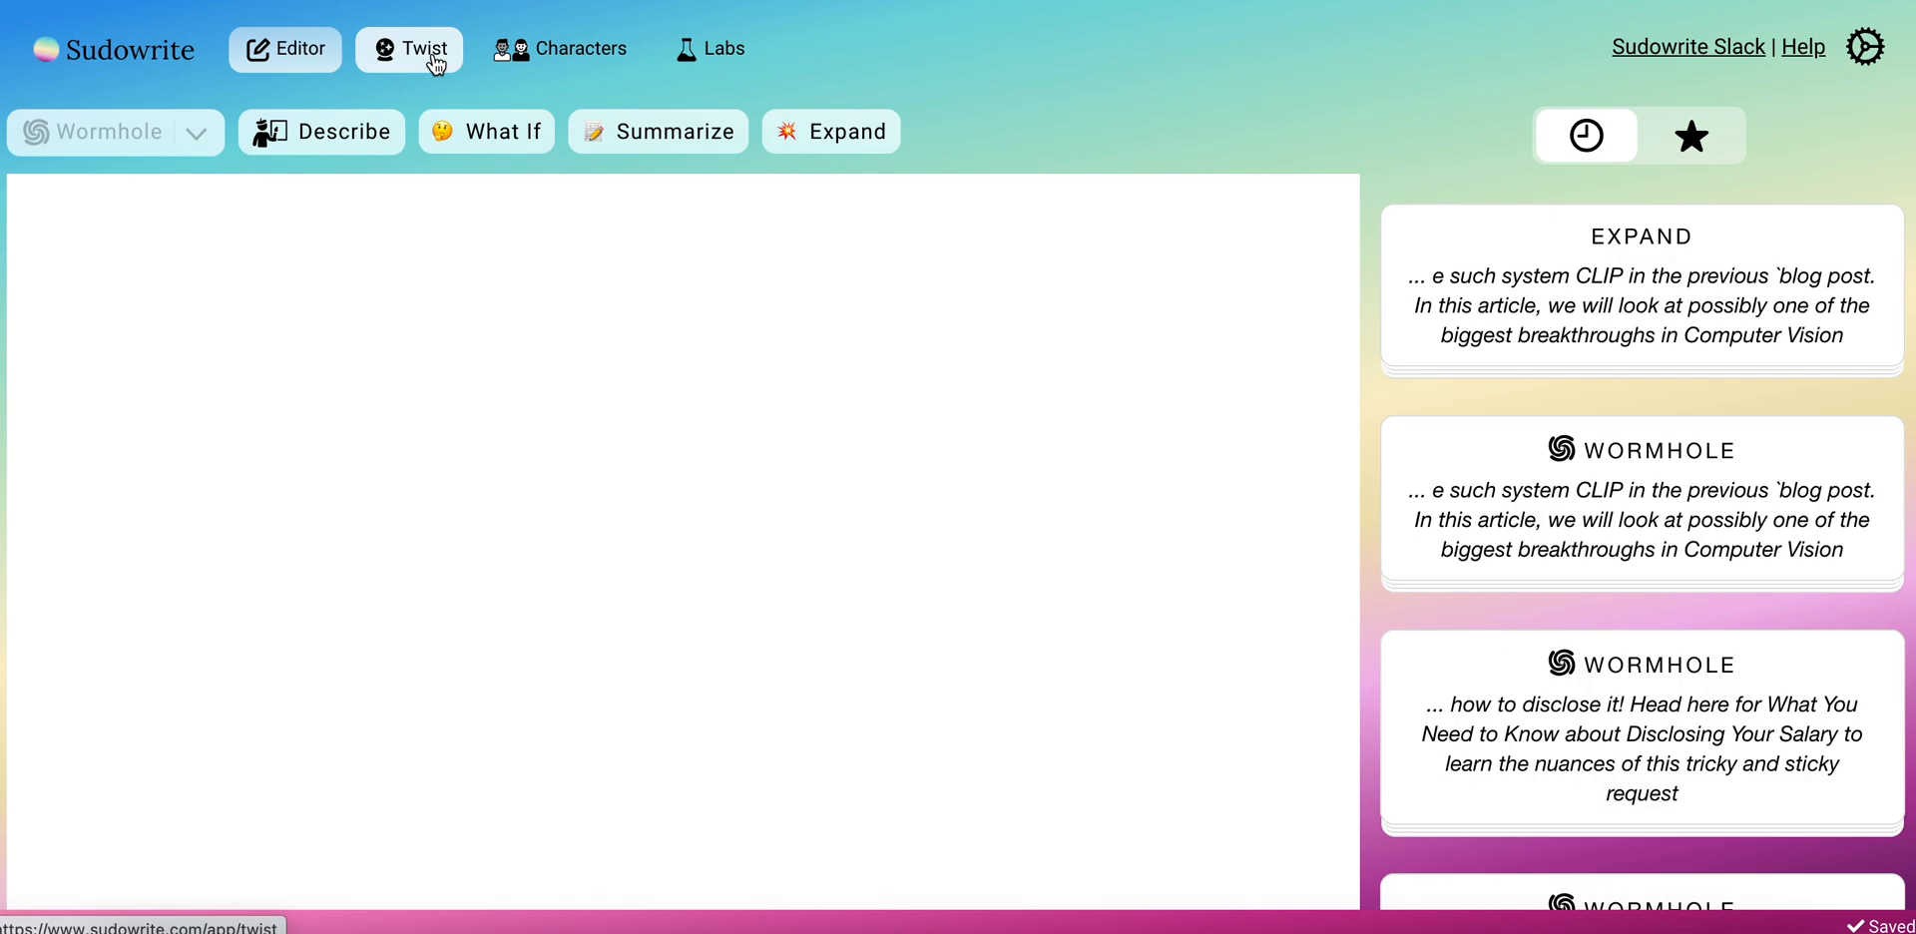
- Visit the Twist page, then switch to the Characters tool with premise and character fields
click(419, 48)
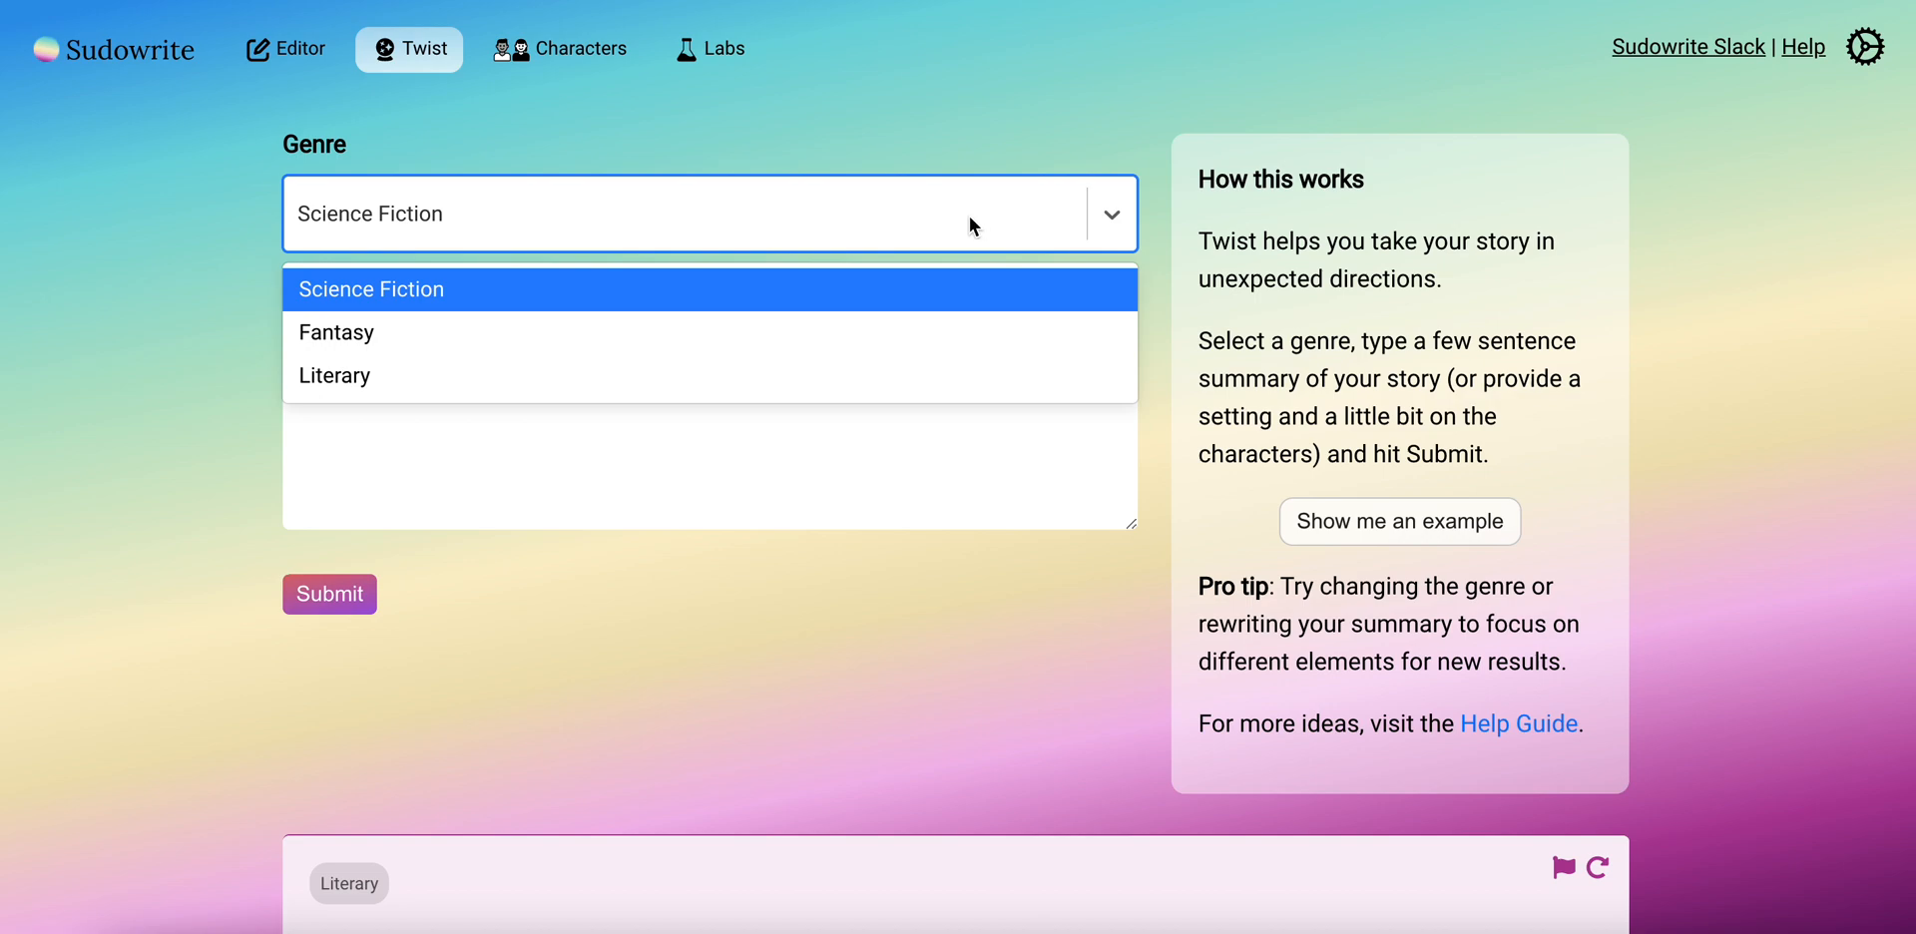
mouse_move(572, 259)
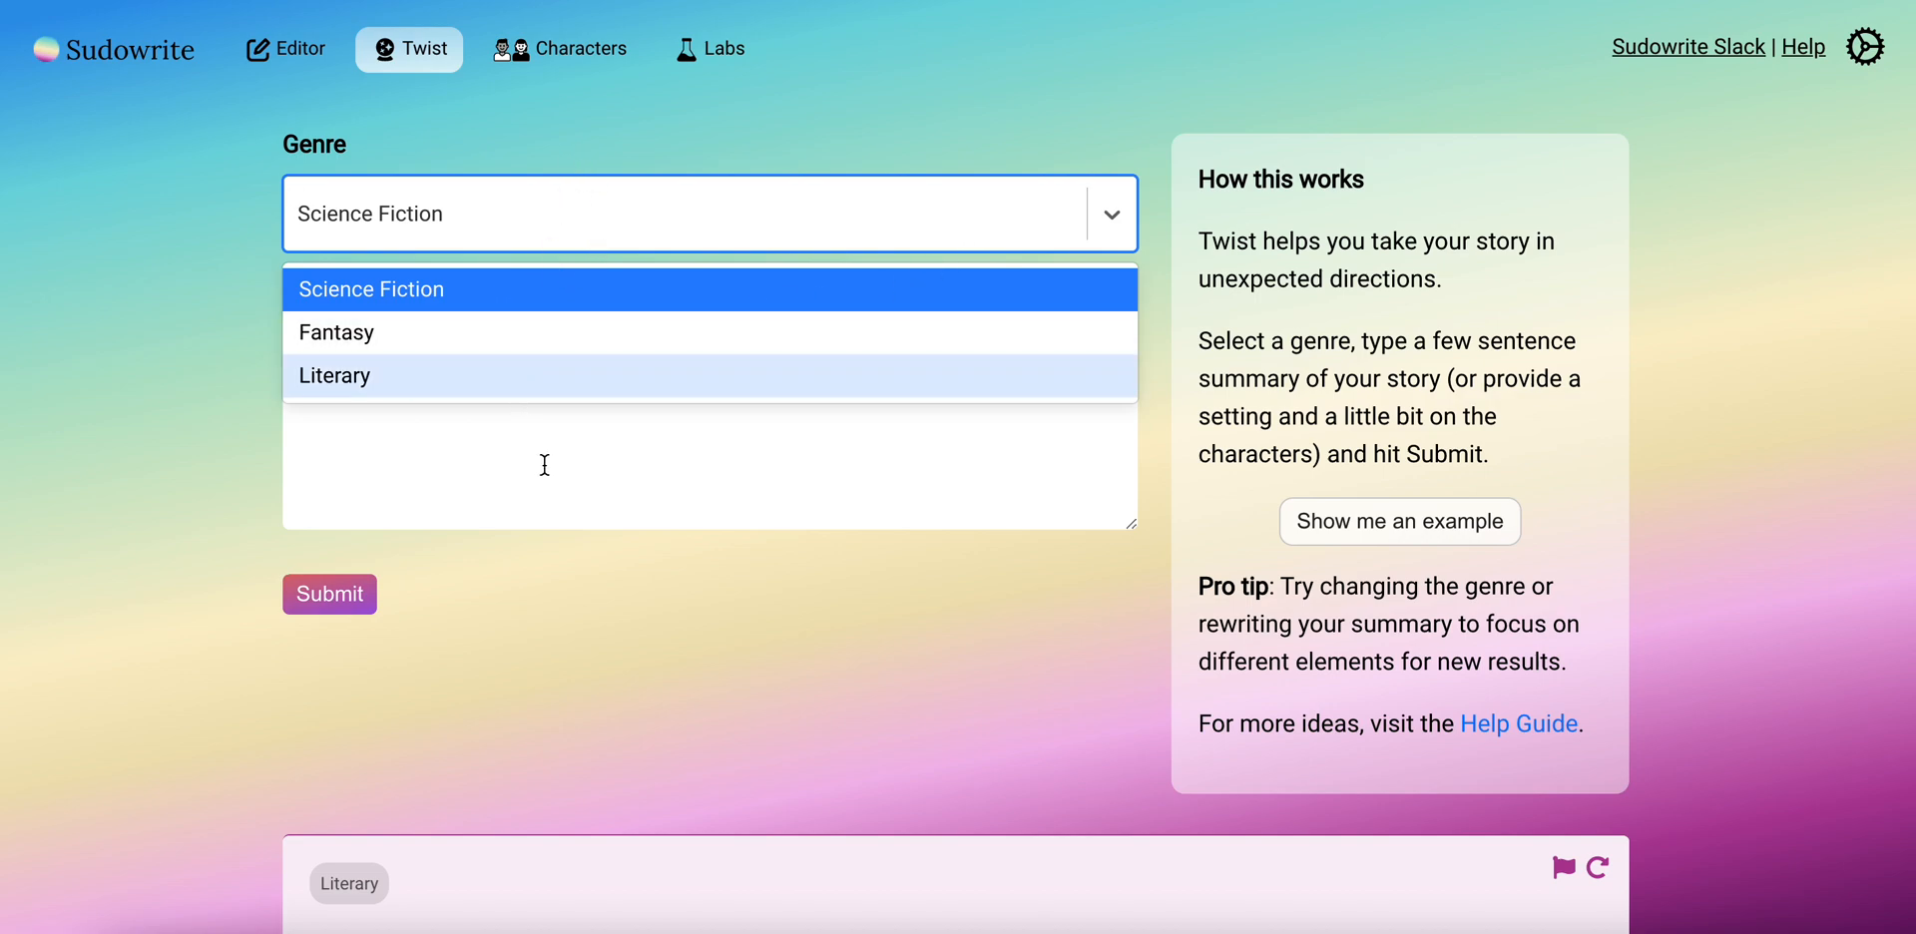
mouse_move(571, 479)
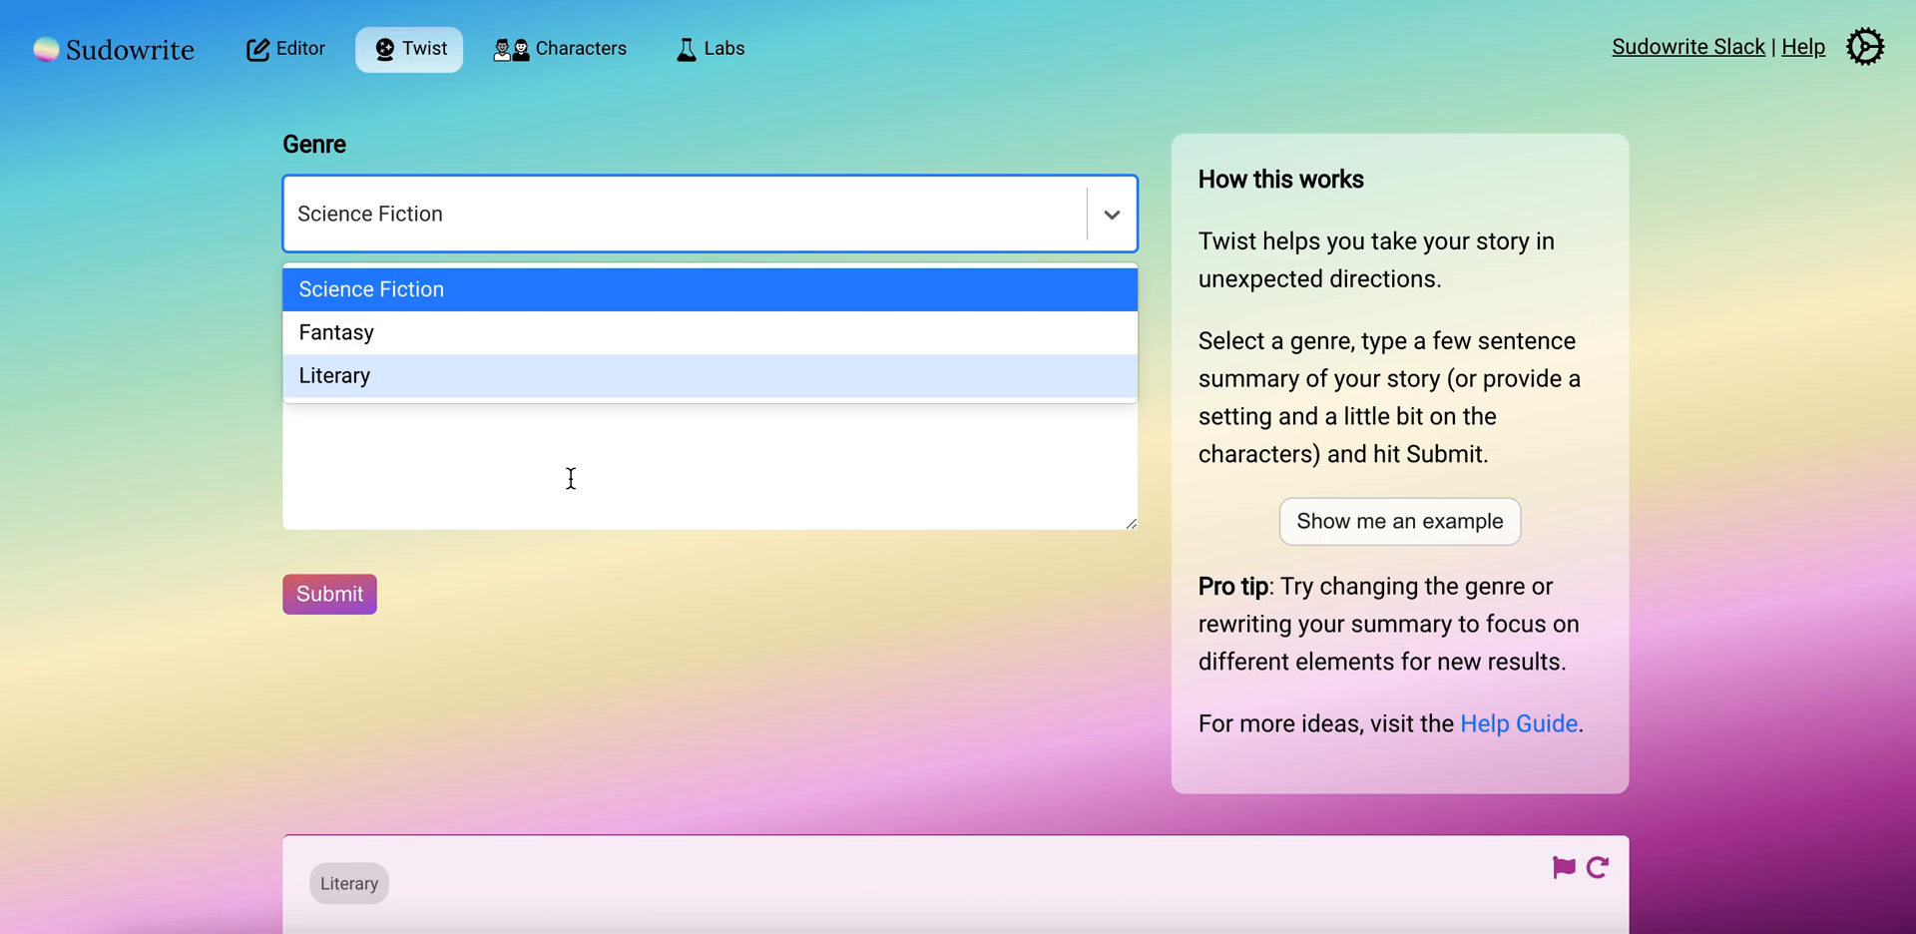
click(578, 48)
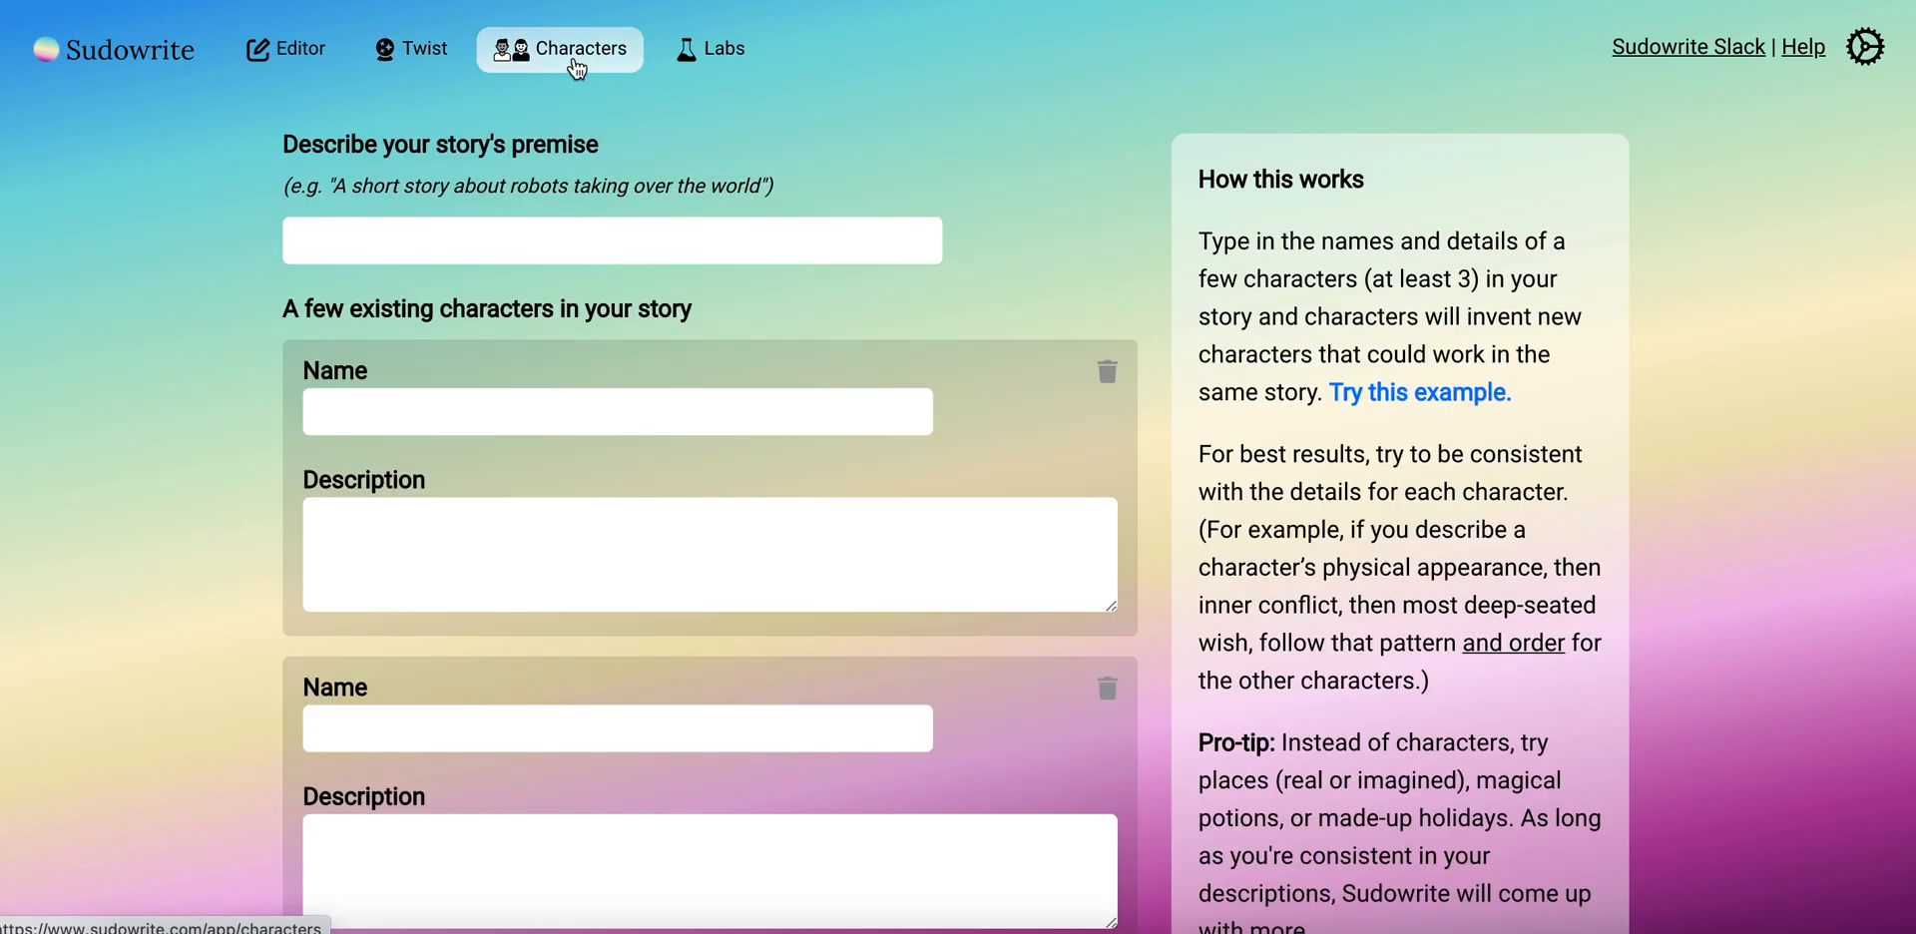
scroll(down, 3)
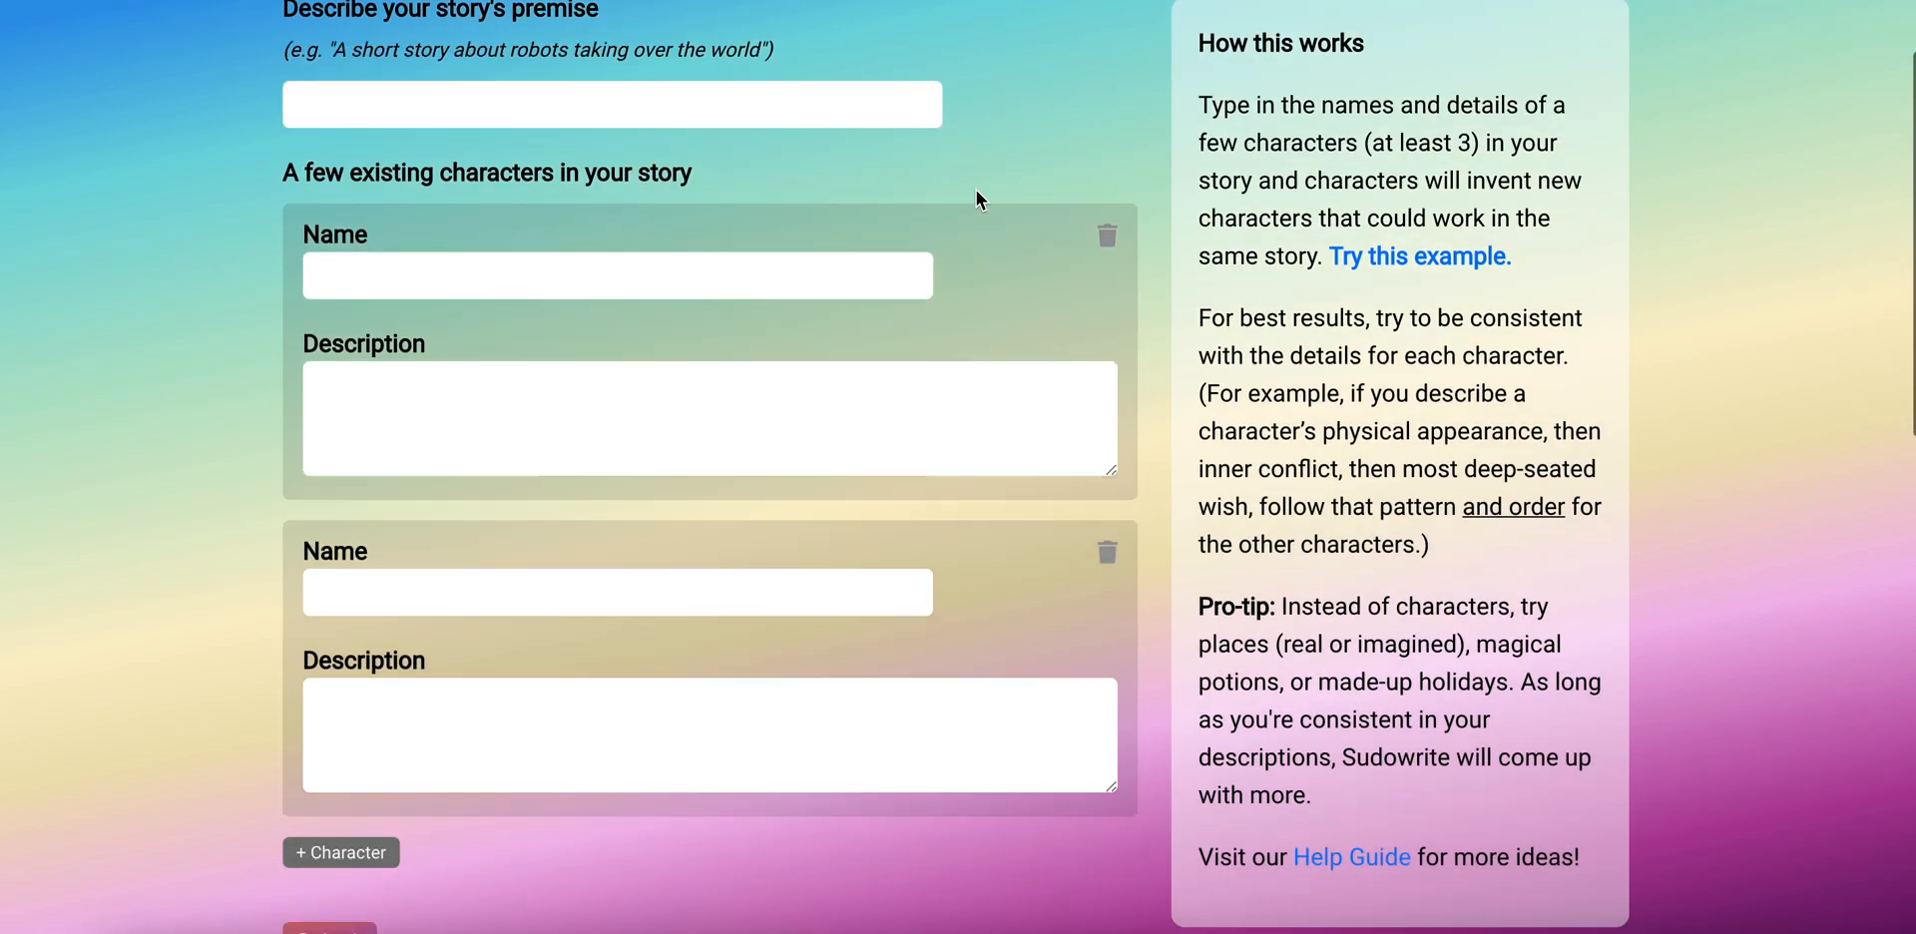
scroll(down, 3)
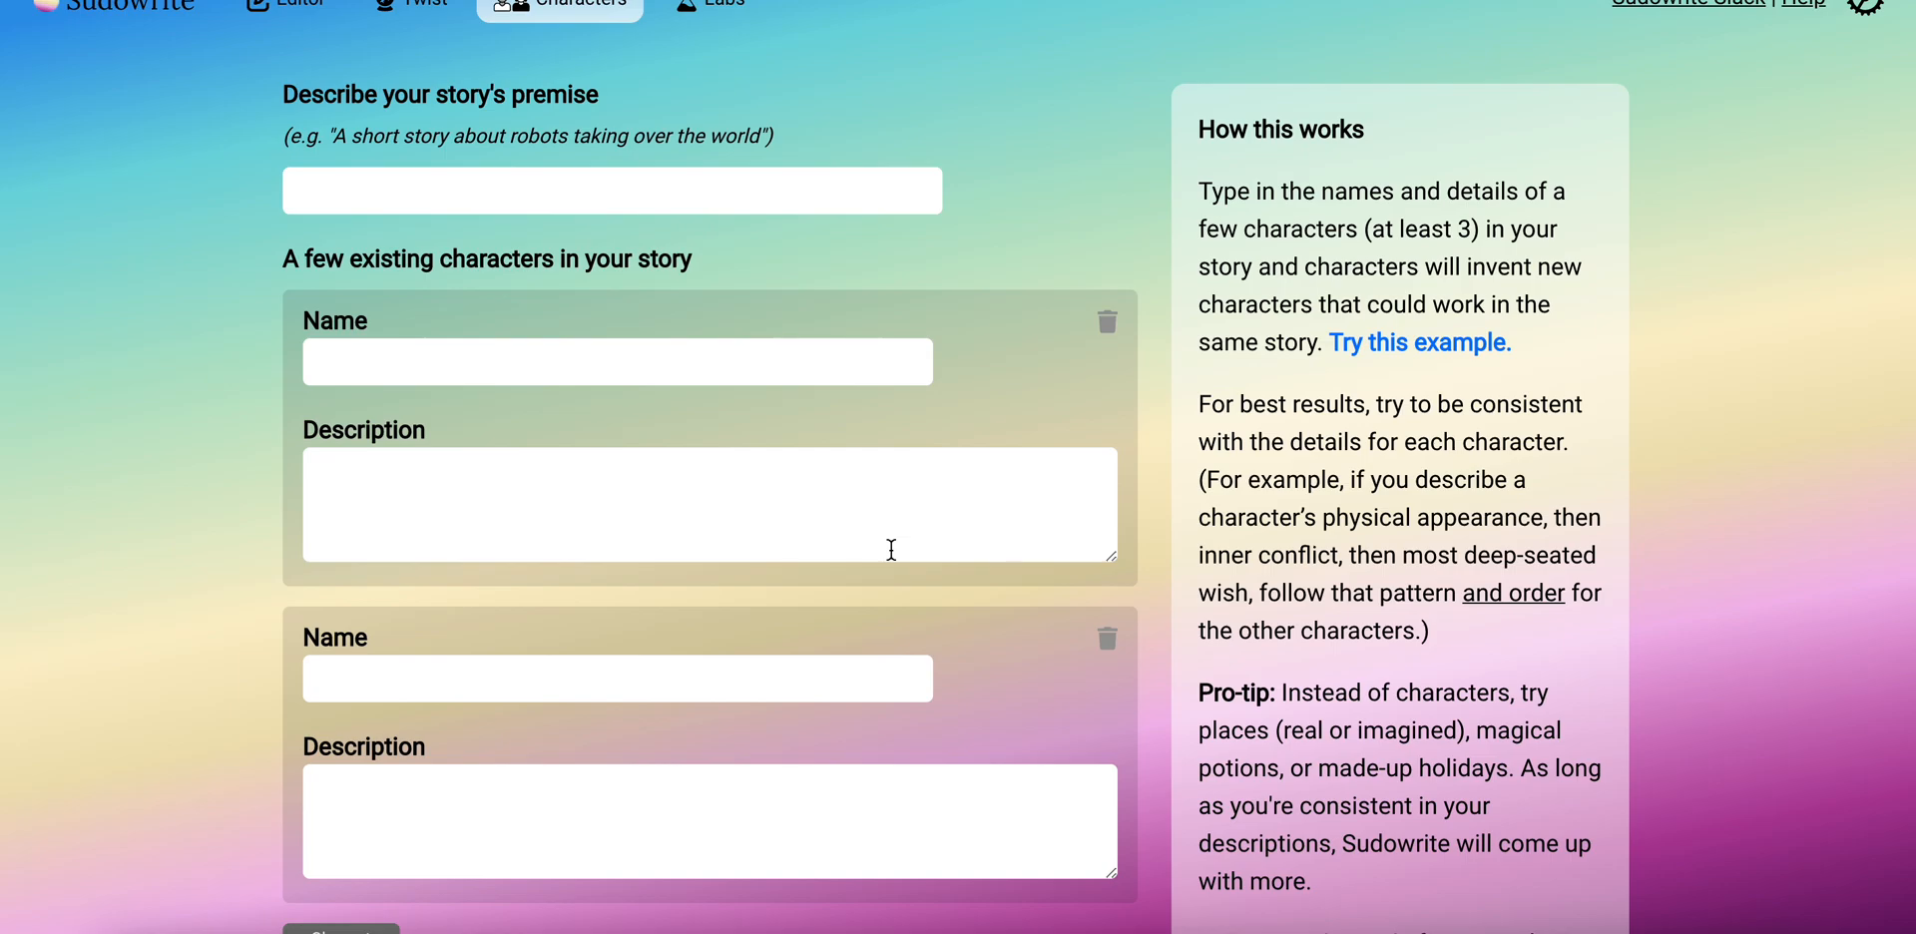
scroll(down, 3)
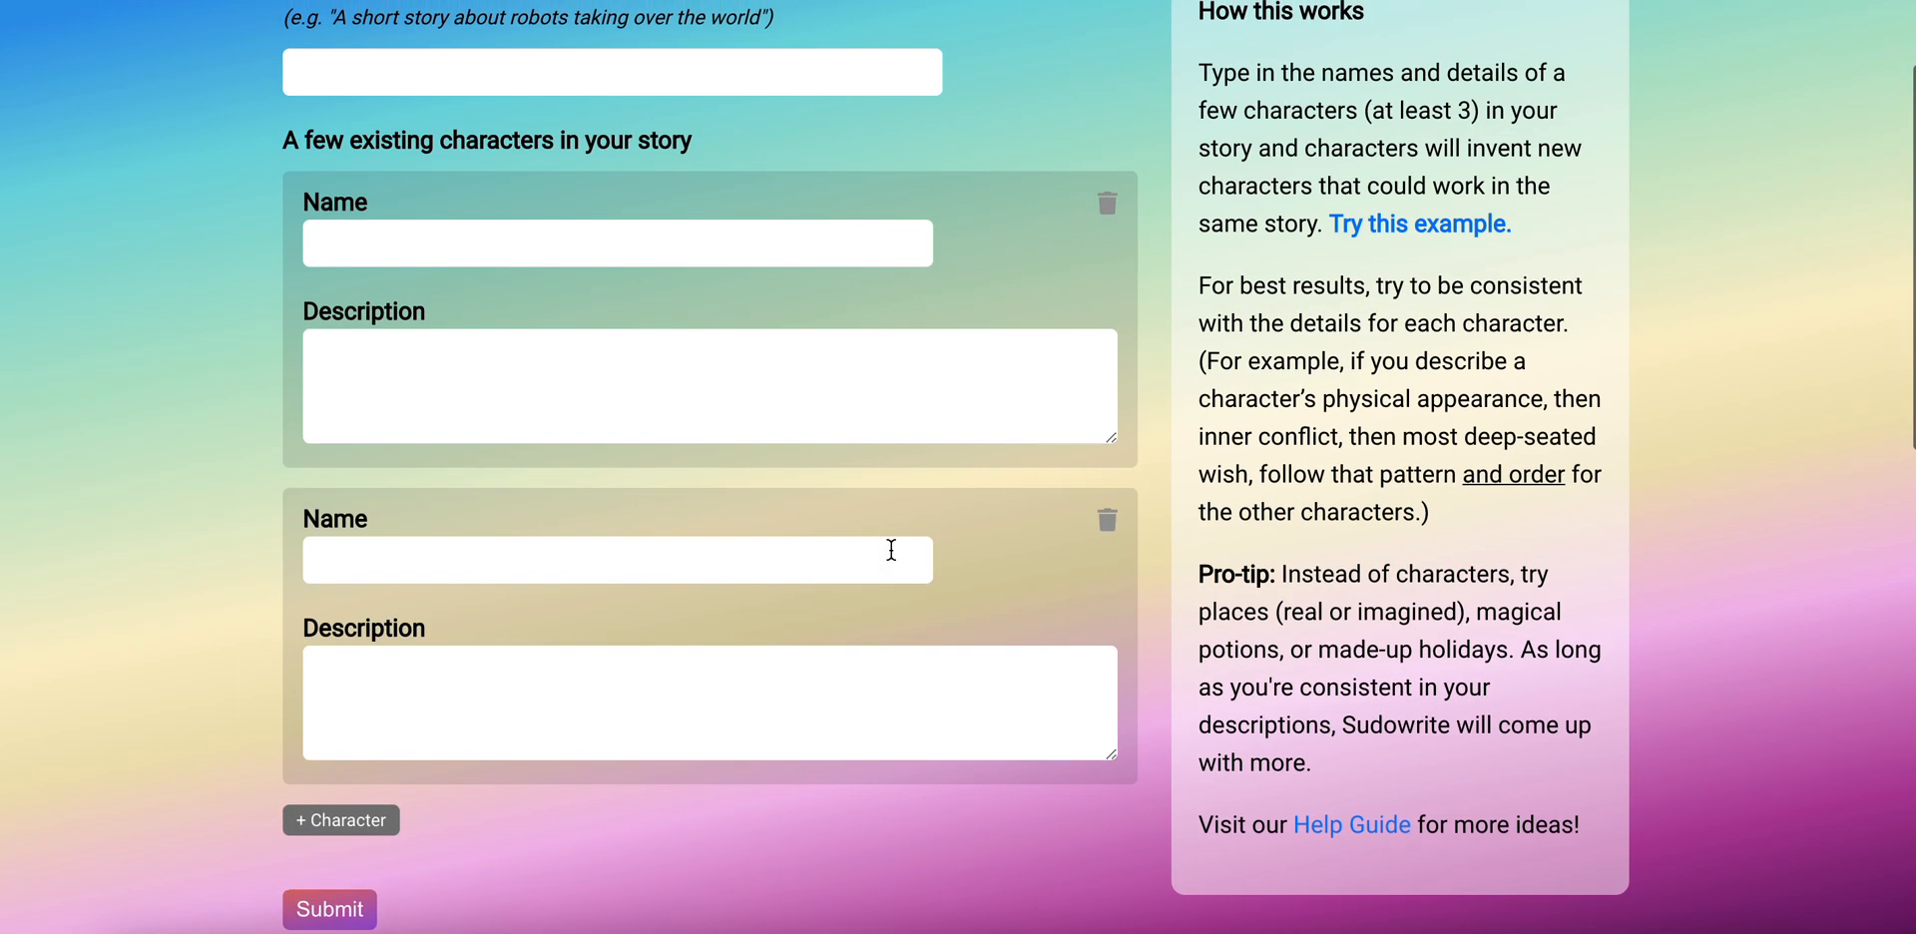
click(331, 910)
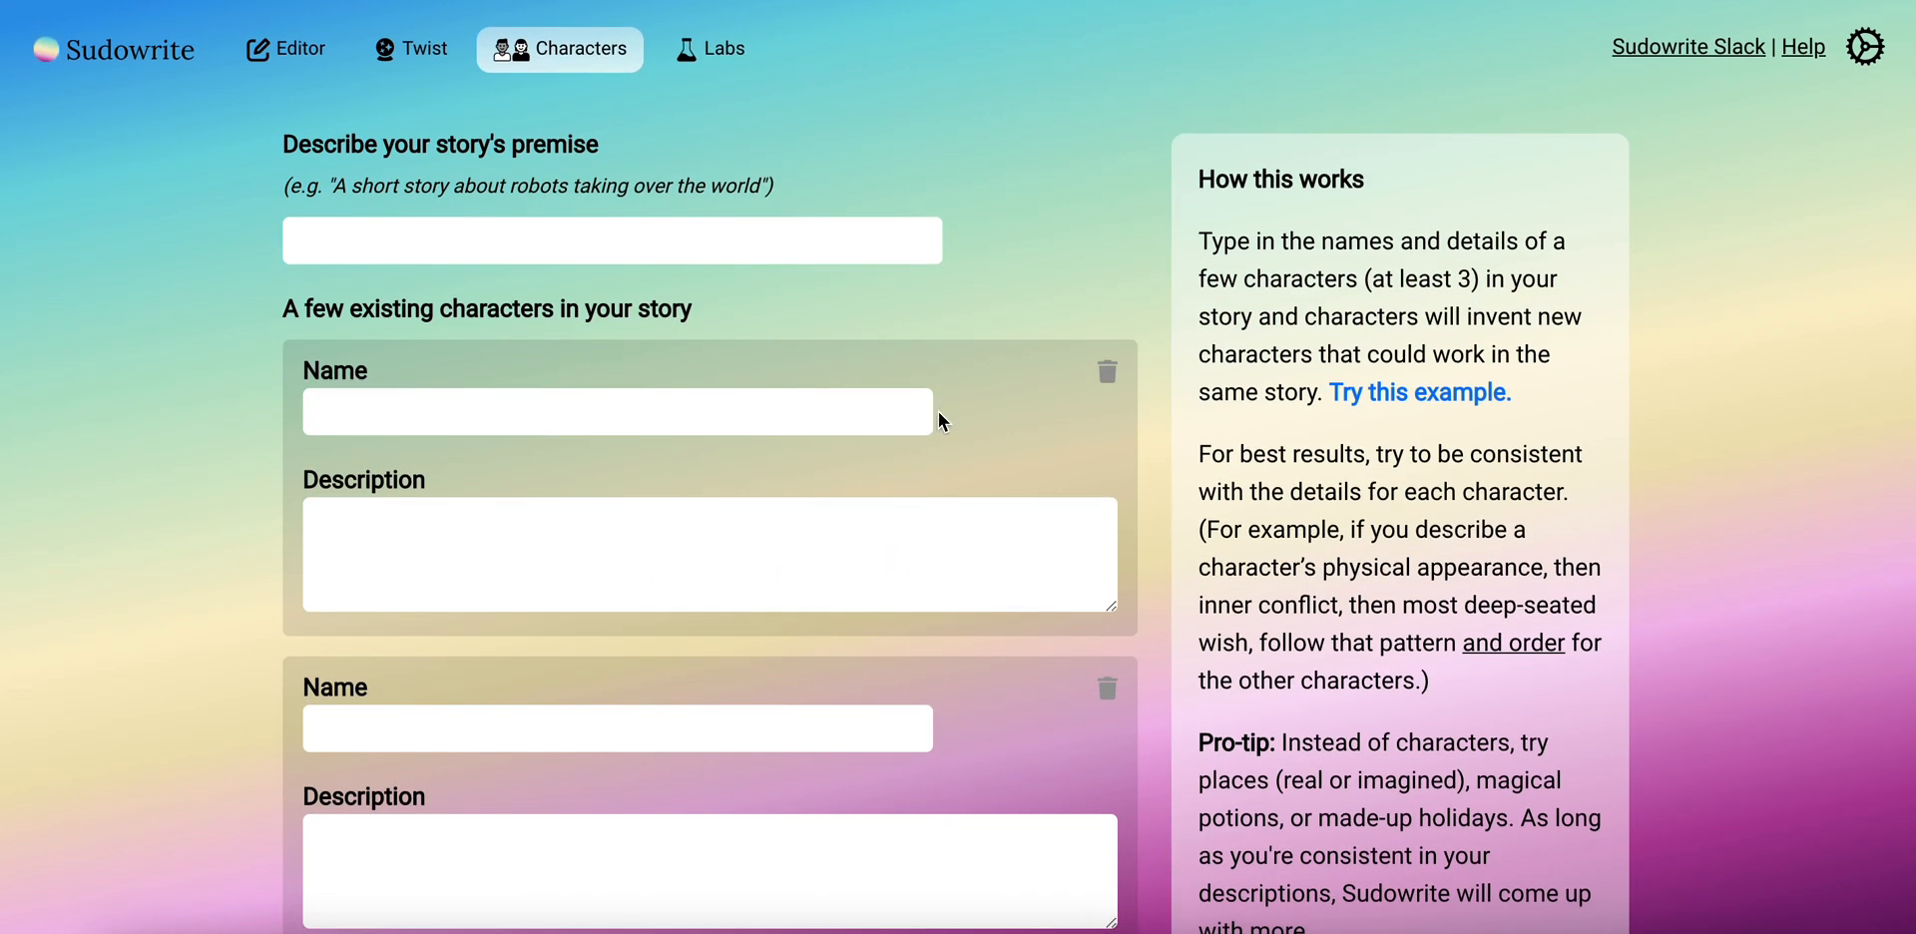
mouse_move(727, 62)
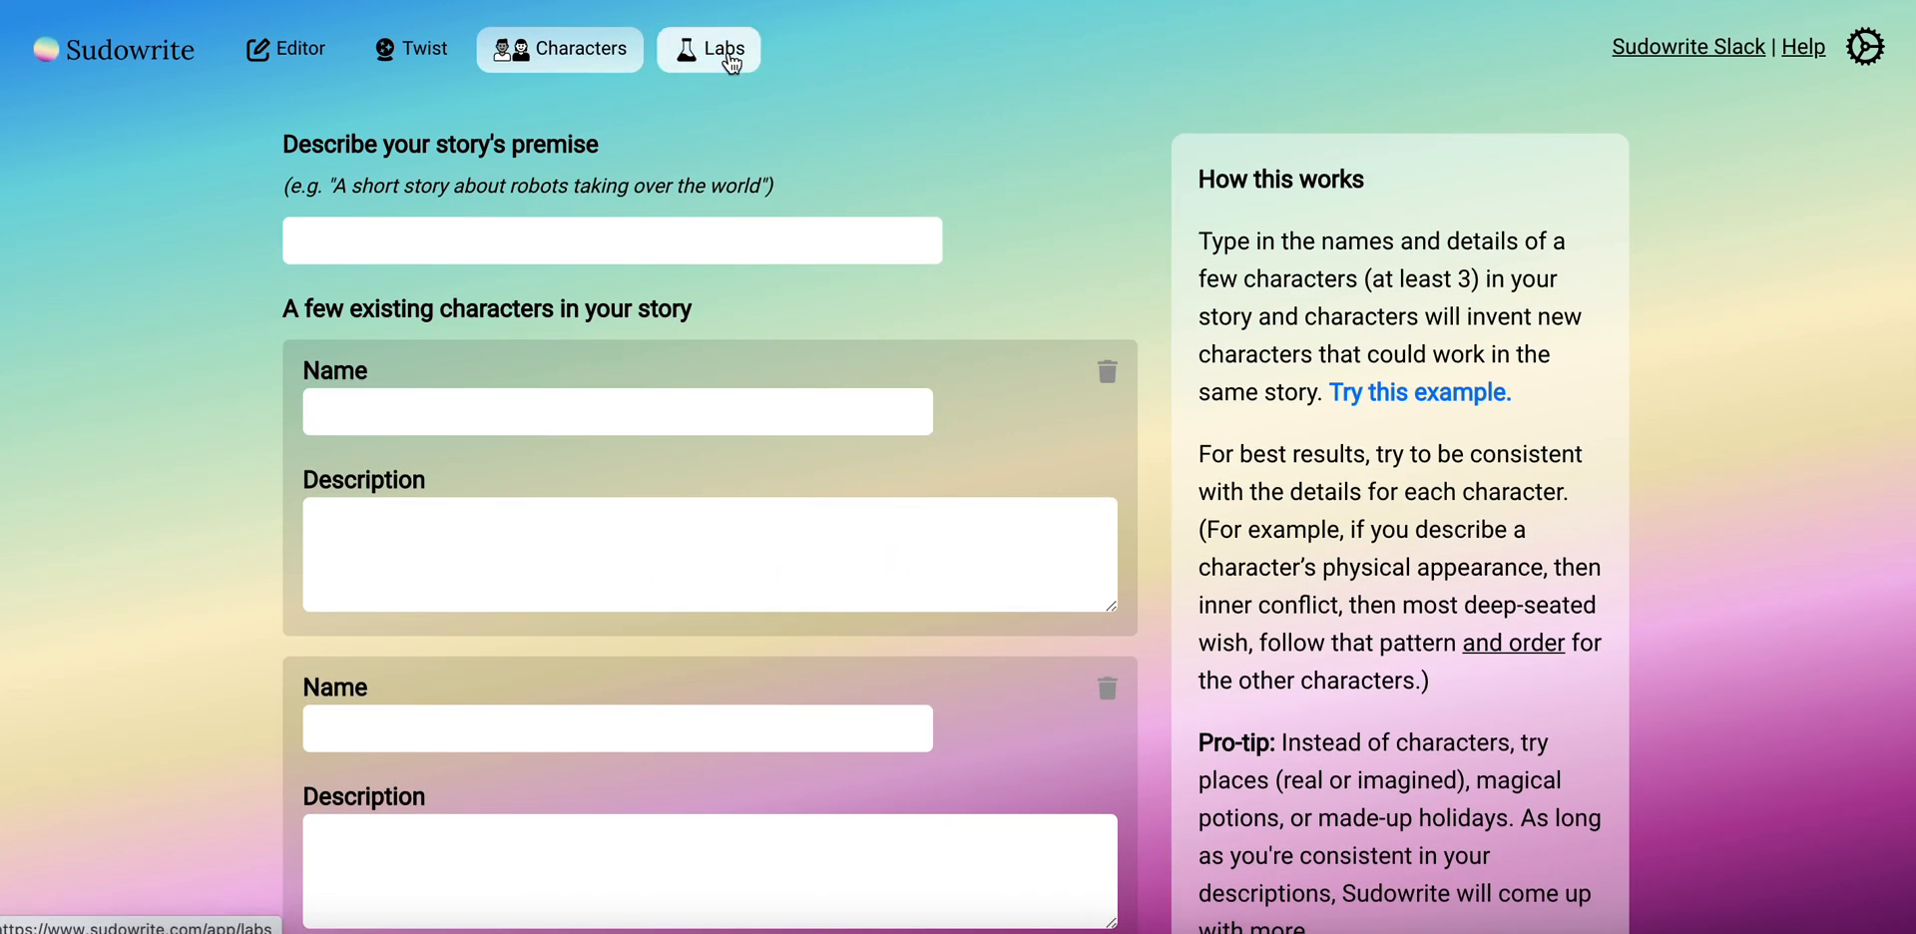
- Browse the Labs page's experimental features, including Summarize and Expand
click(720, 50)
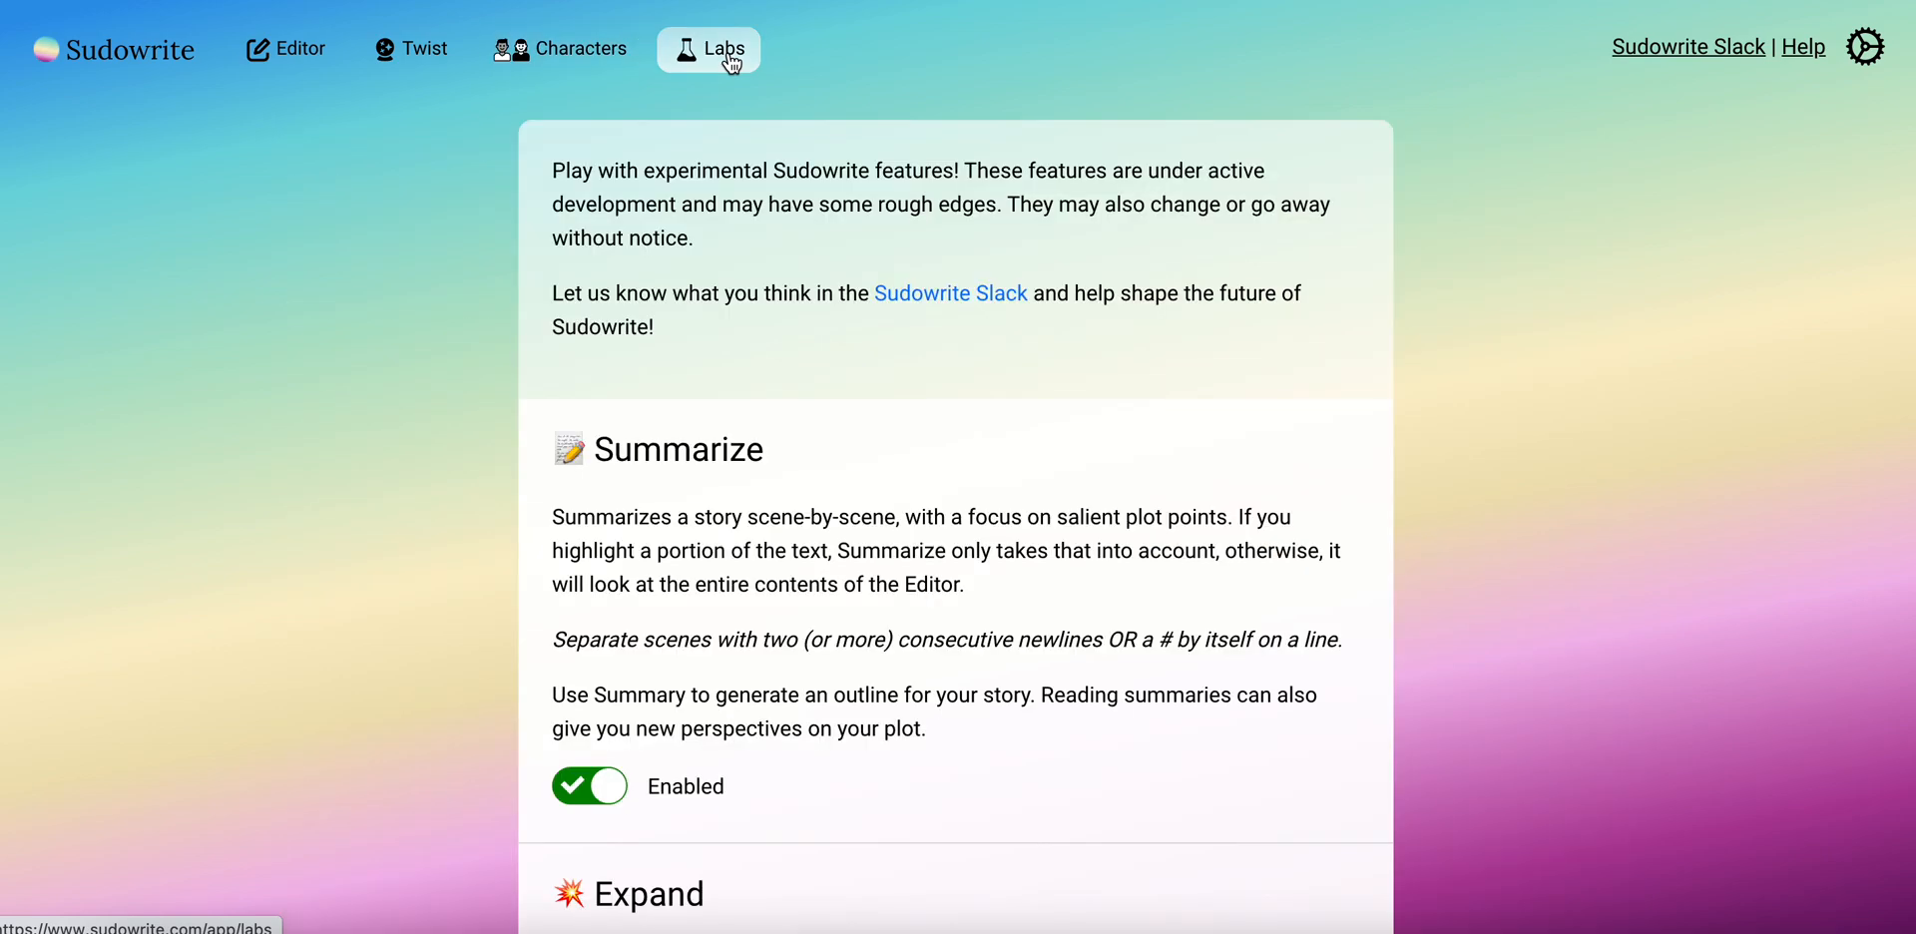
mouse_move(1351, 399)
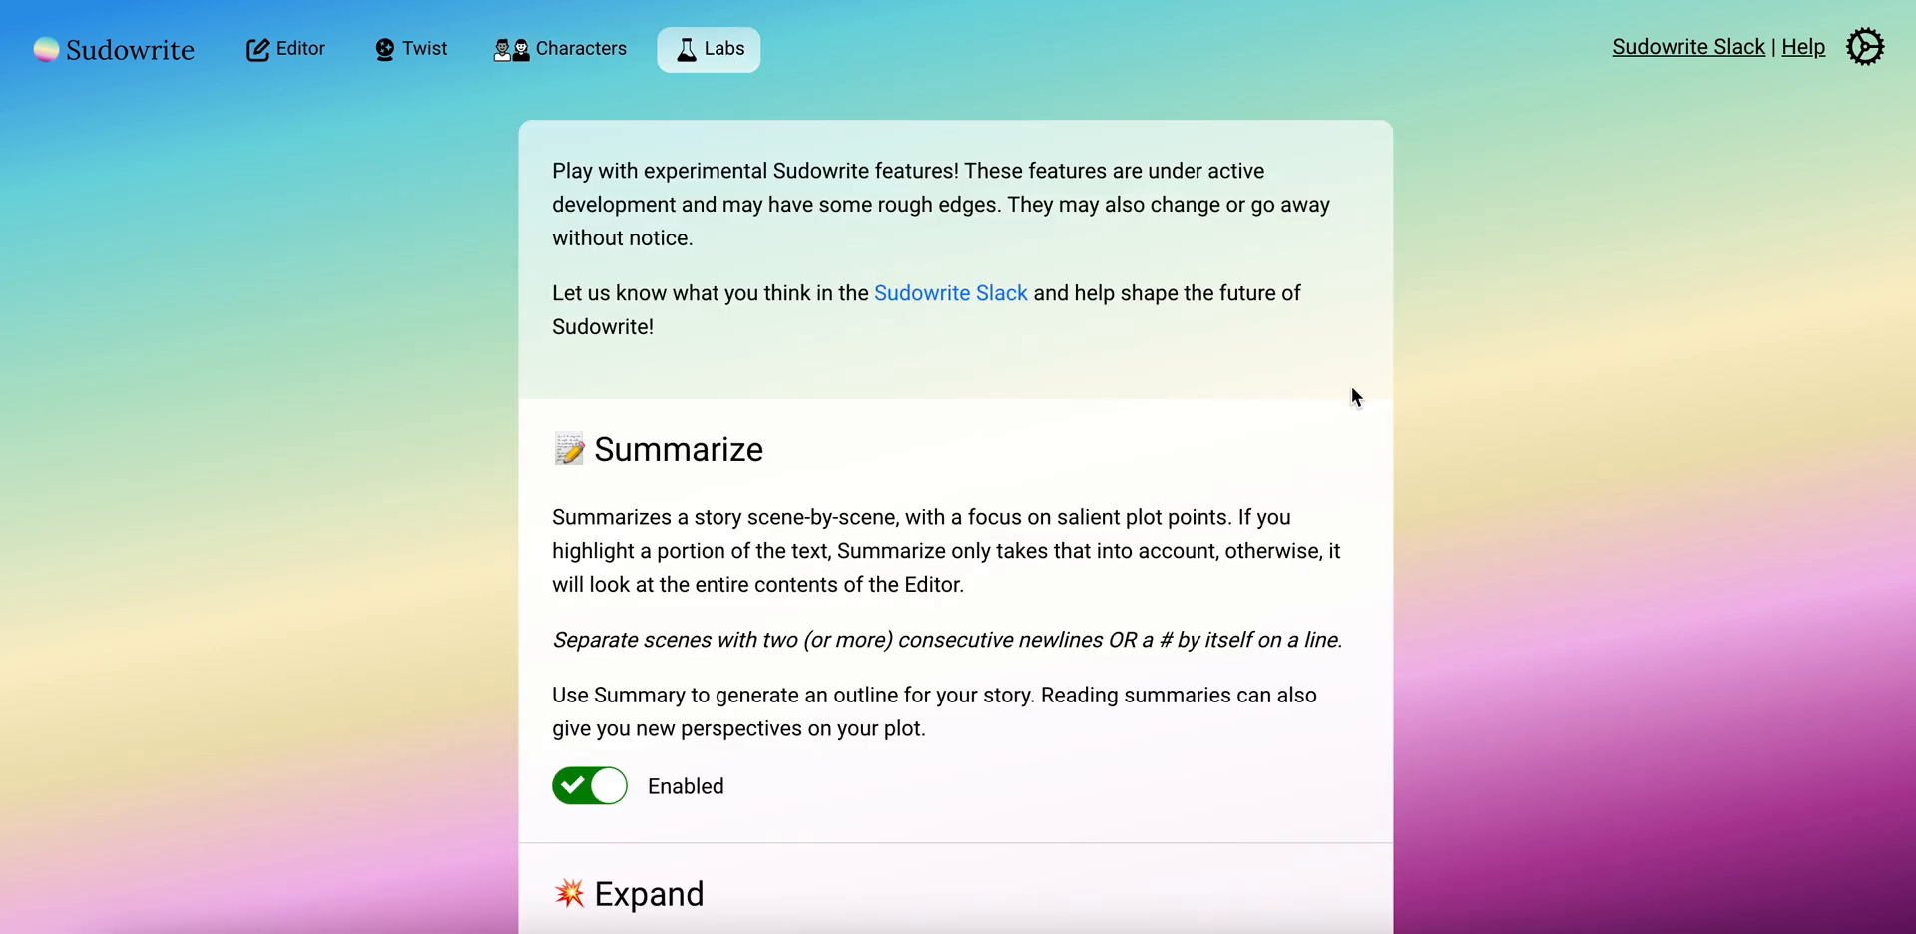
mouse_move(1409, 433)
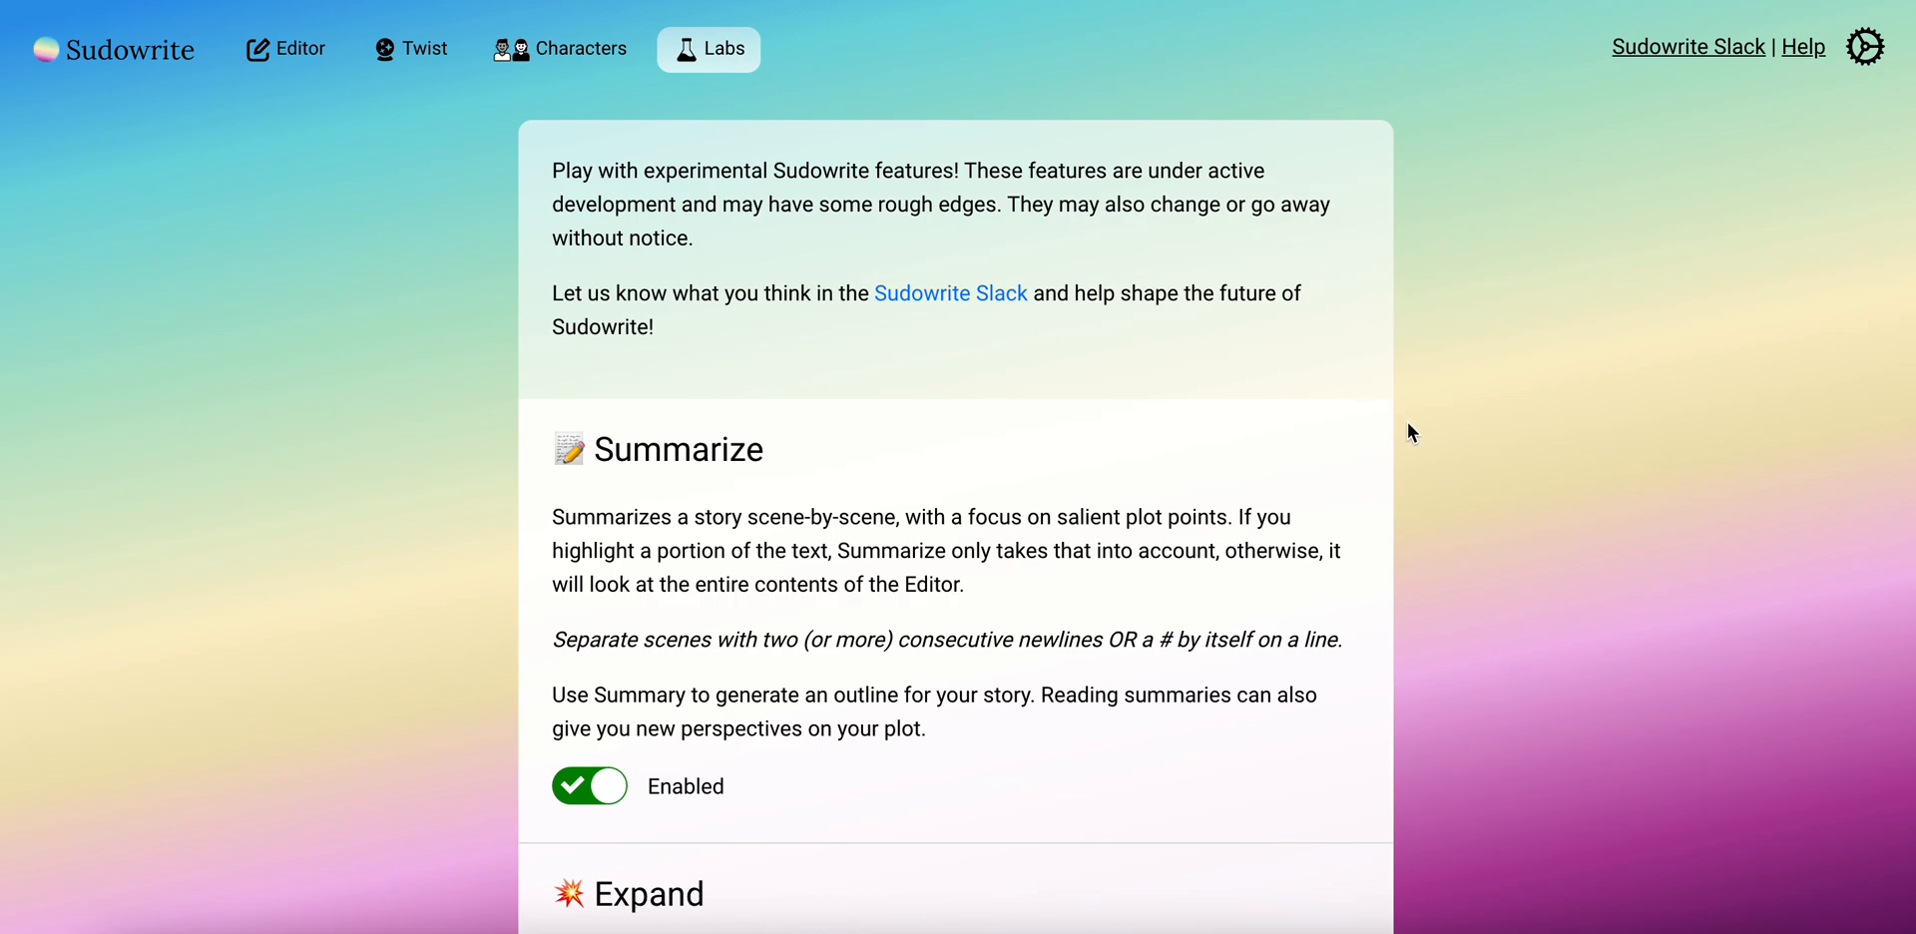
scroll(down, 3)
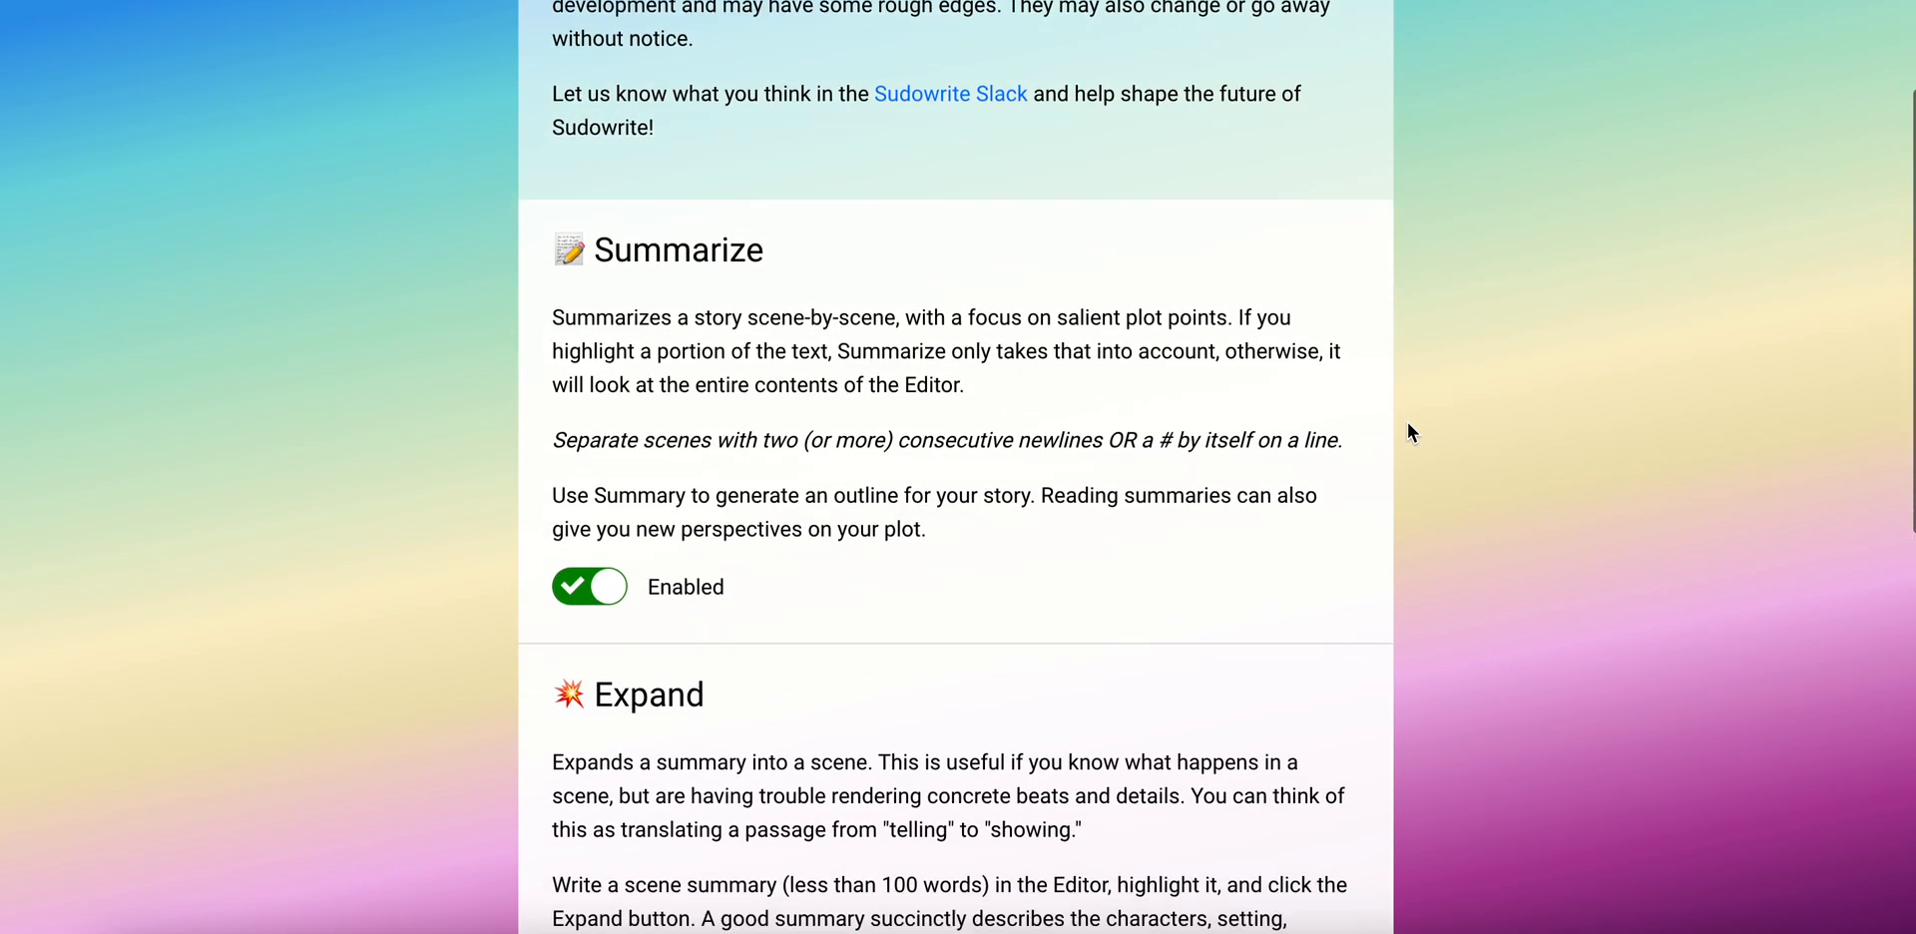
scroll(down, 3)
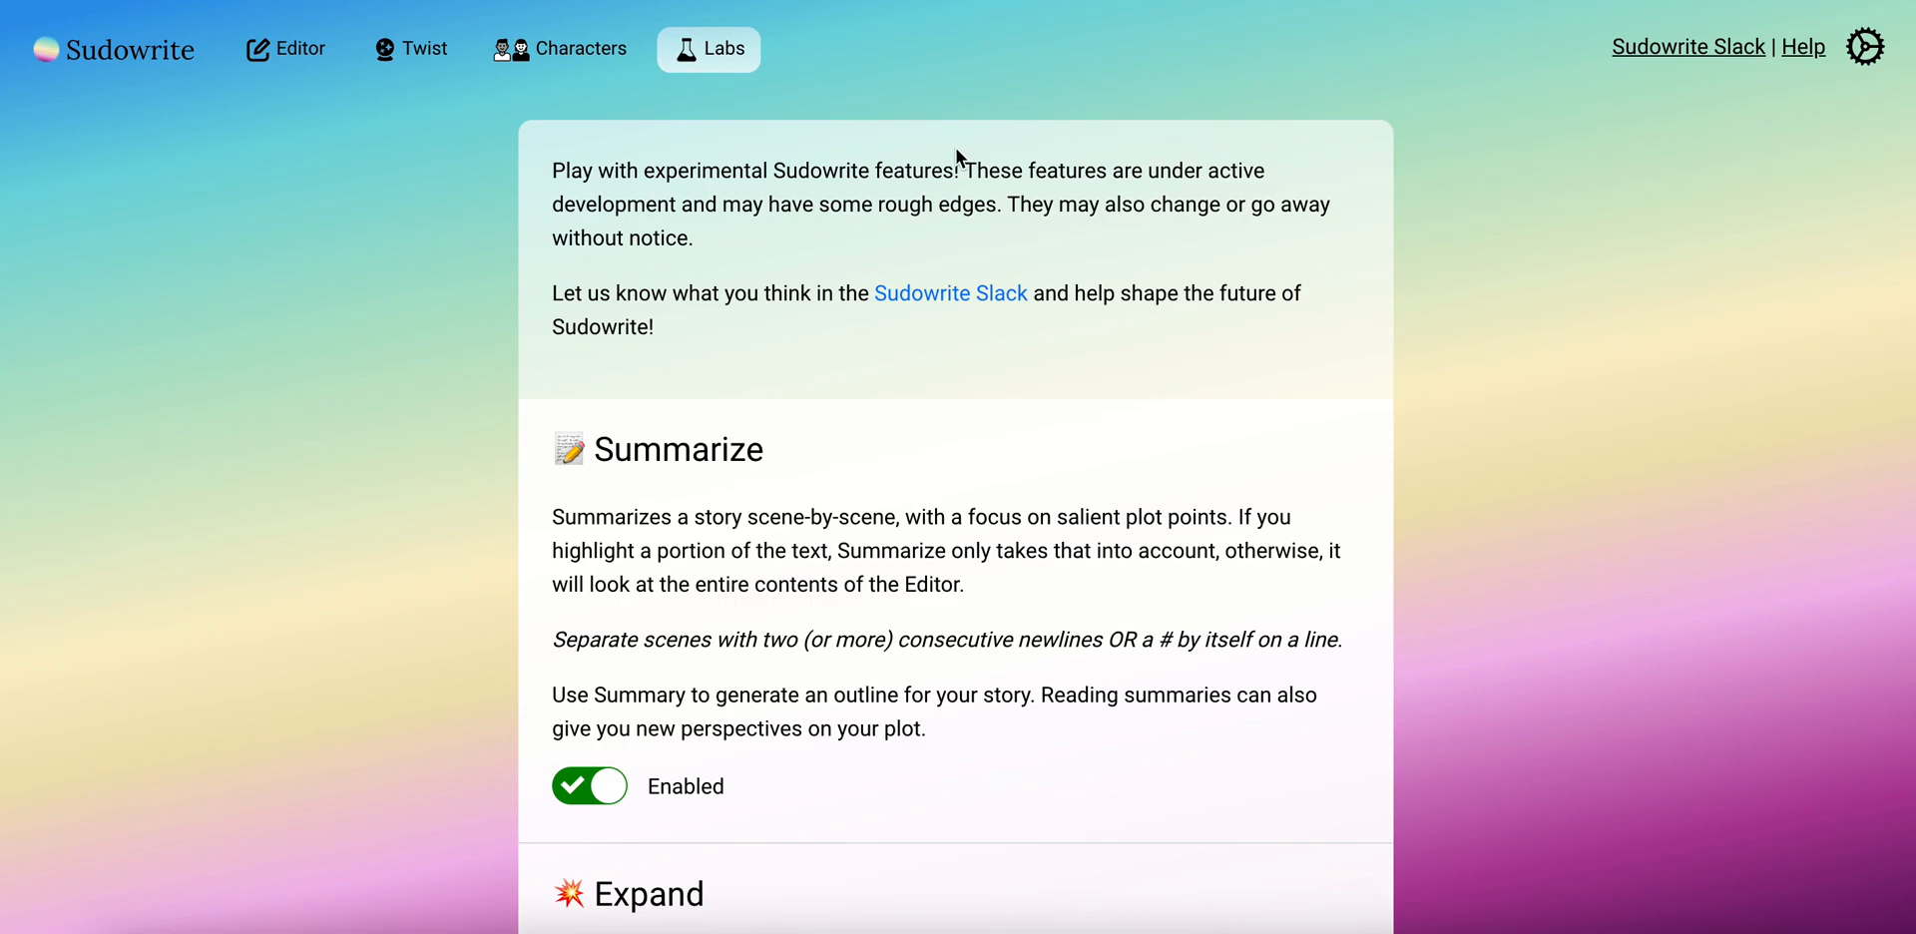
mouse_move(417, 126)
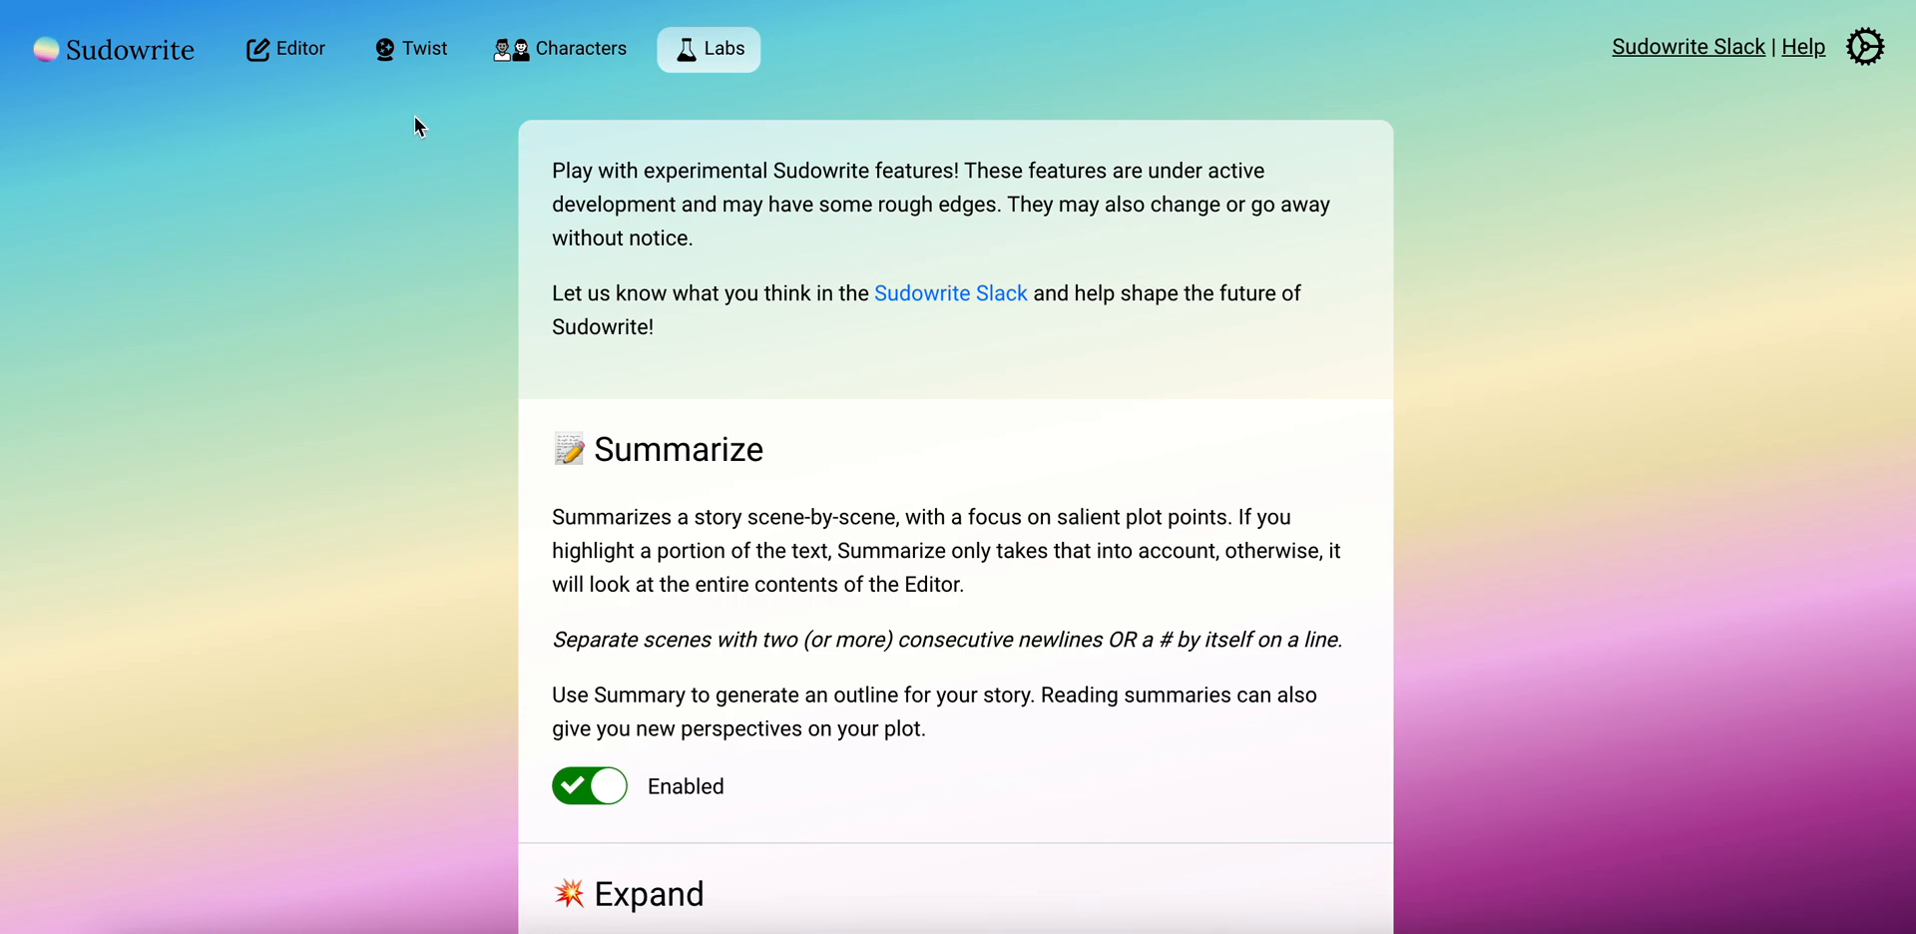
mouse_move(293, 58)
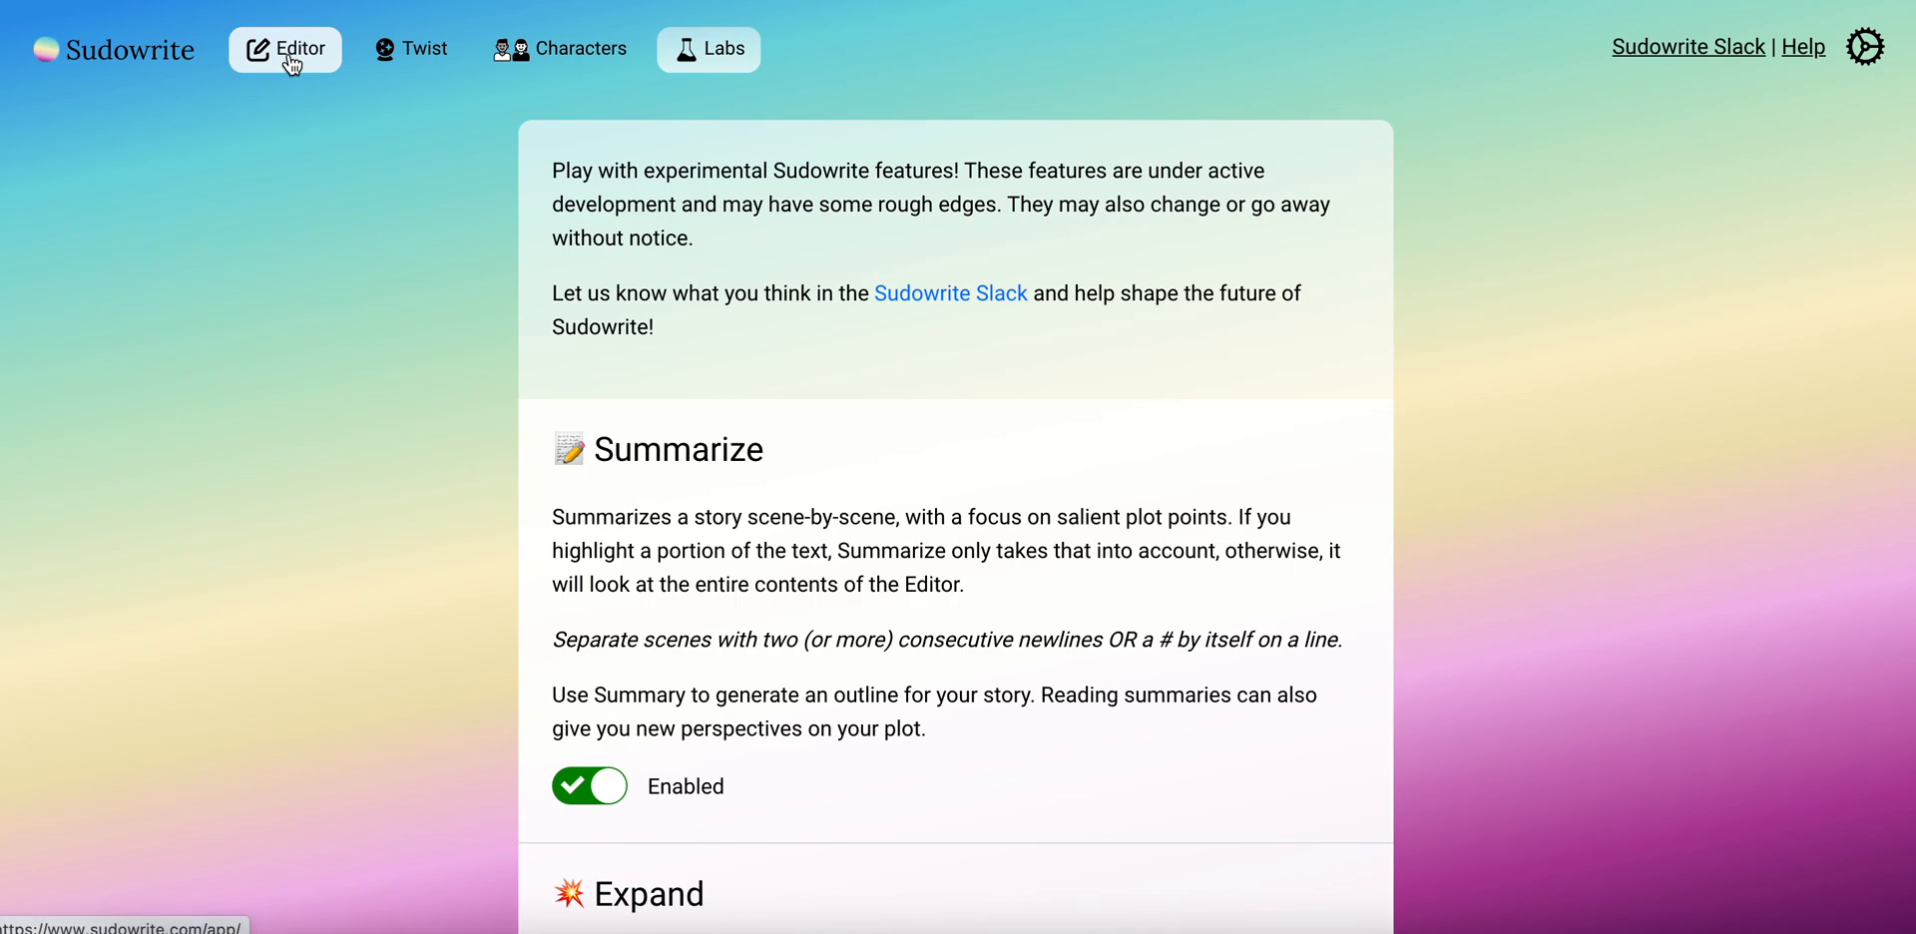
- Go back to the Editor, now showing Summarize and Expand beside Describe and What If
click(288, 47)
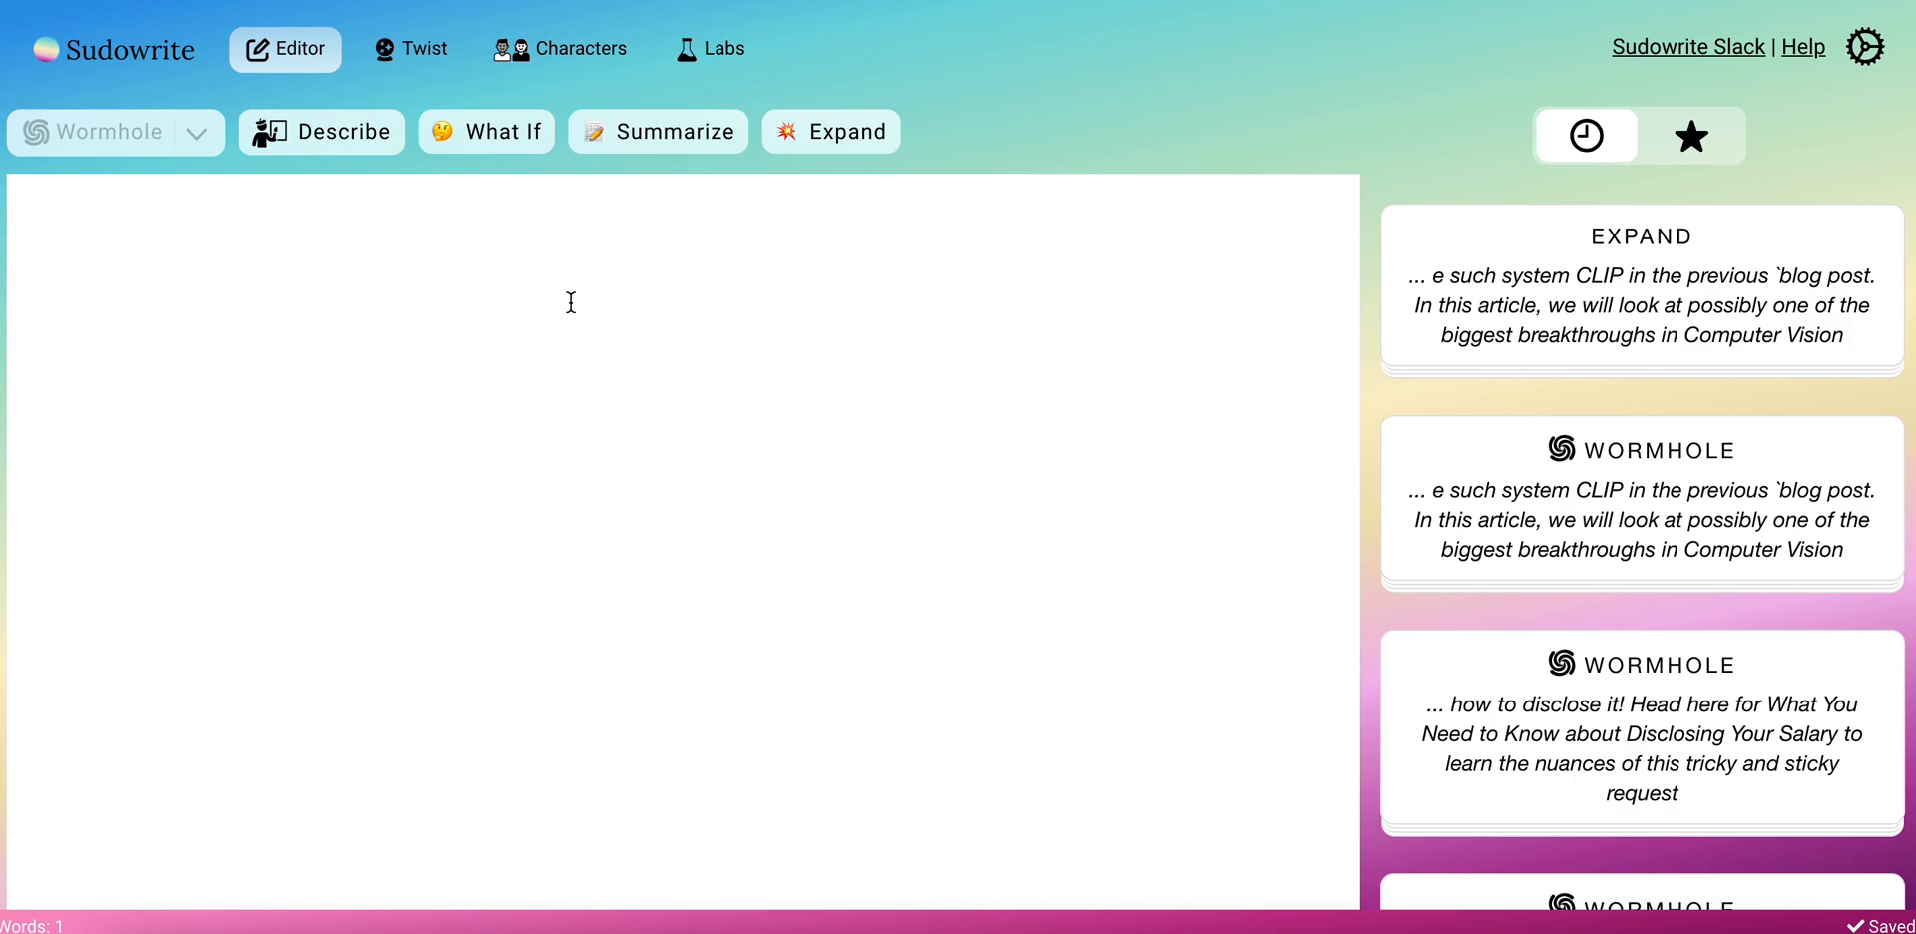
mouse_move(1109, 184)
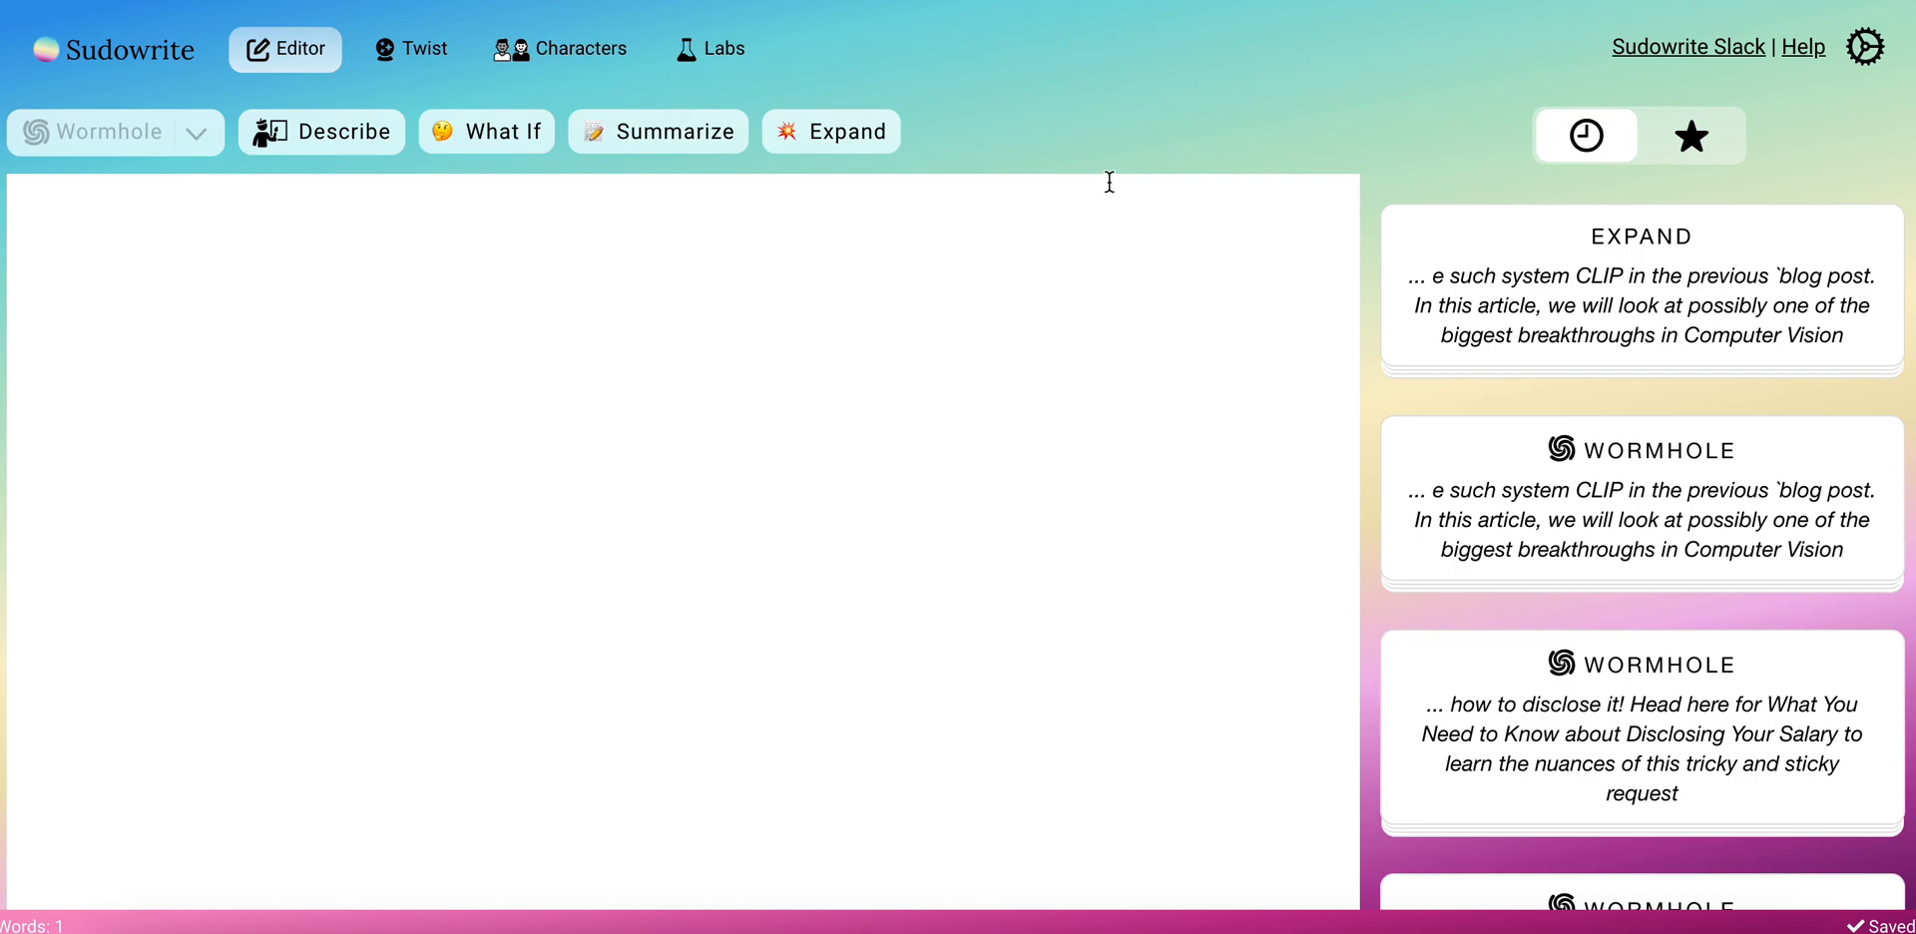